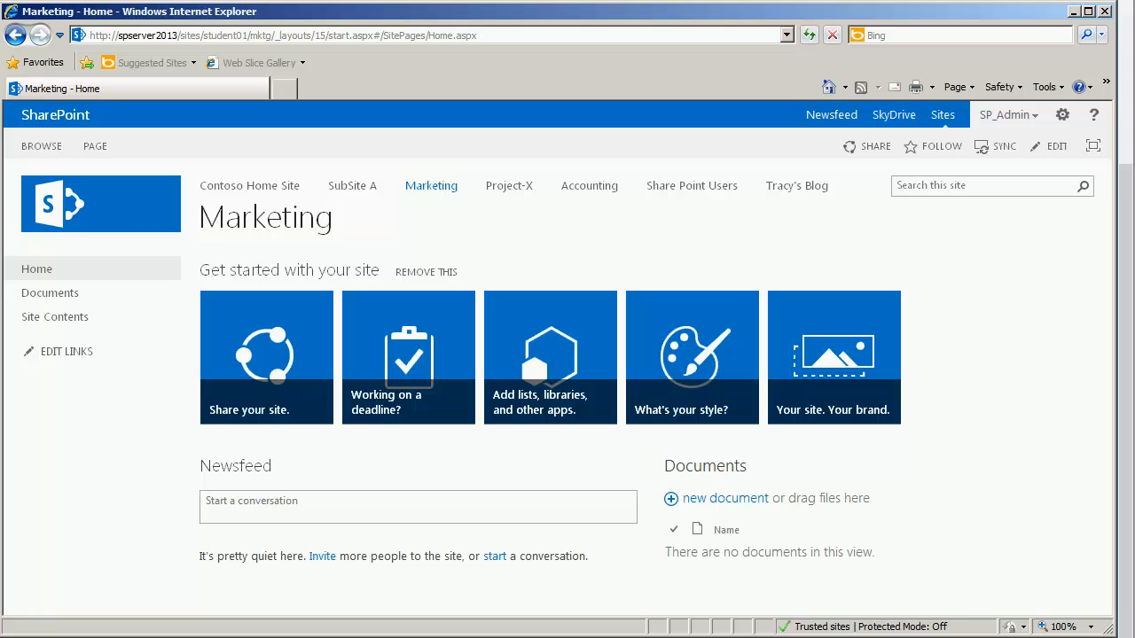
pyautogui.moveTo(585, 264)
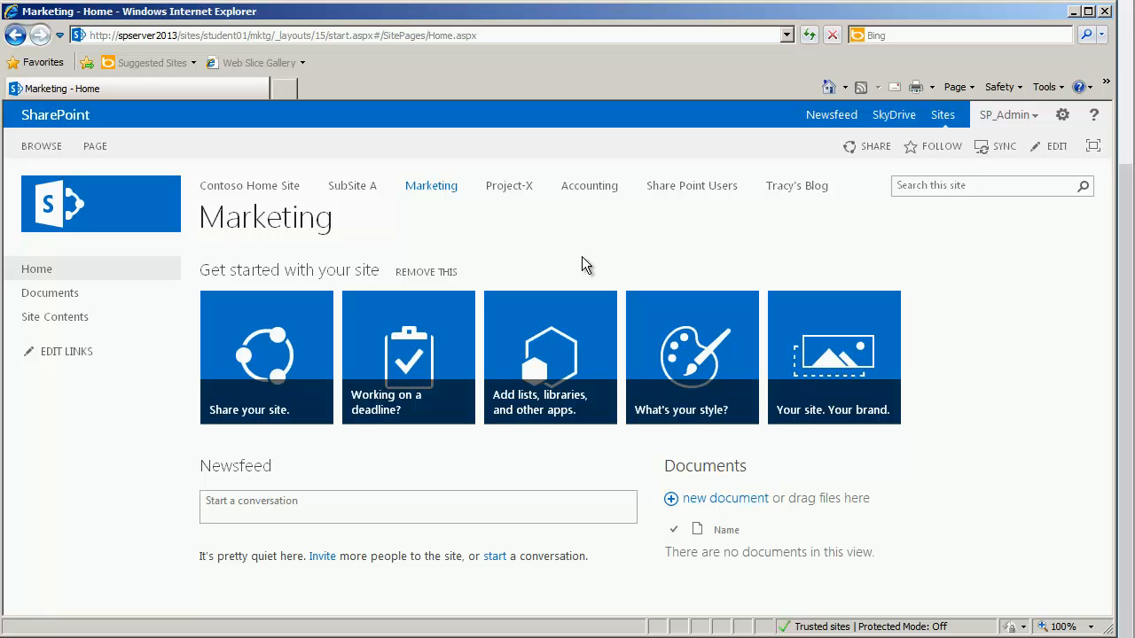
pyautogui.moveTo(434, 276)
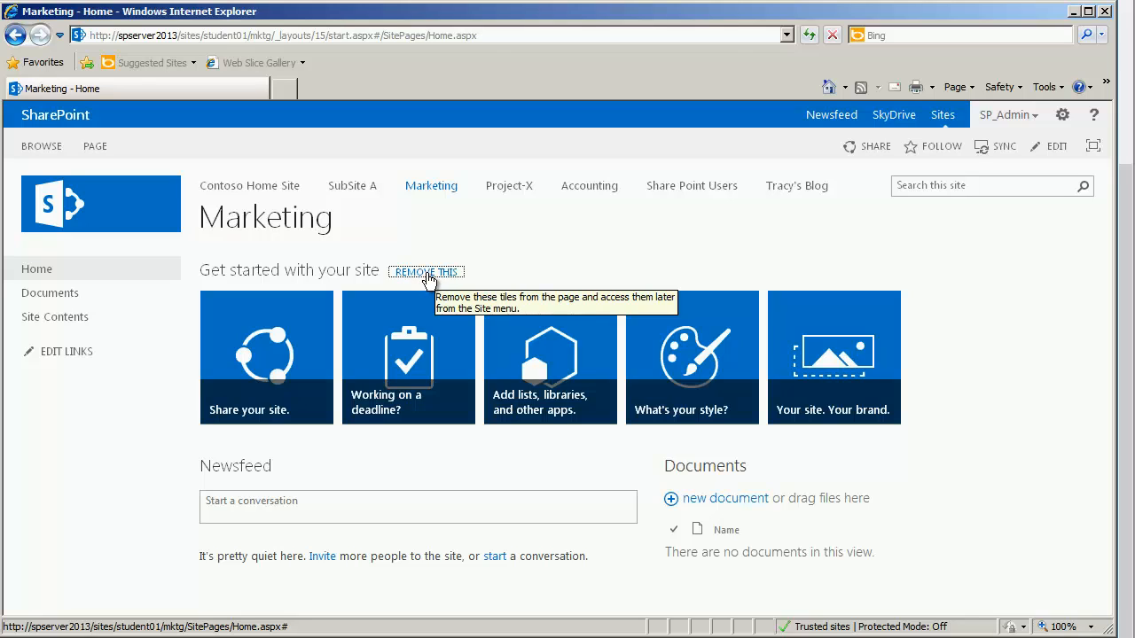
# - Remove the 'Get started with your site' tiles from the Marketing home page
pyautogui.click(426, 271)
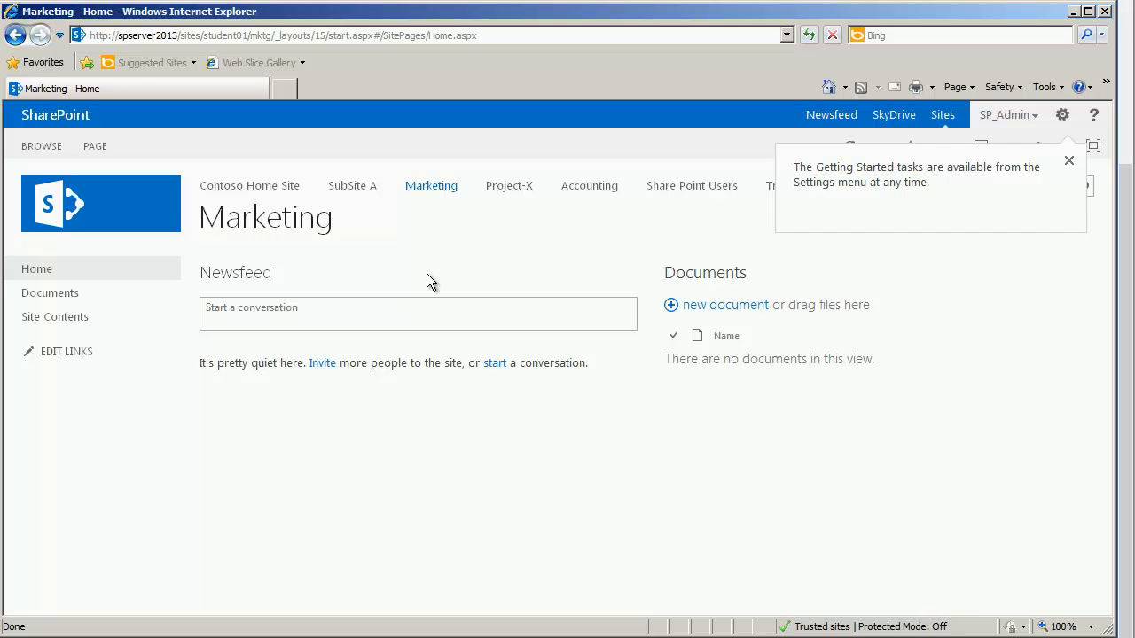
pyautogui.moveTo(394, 269)
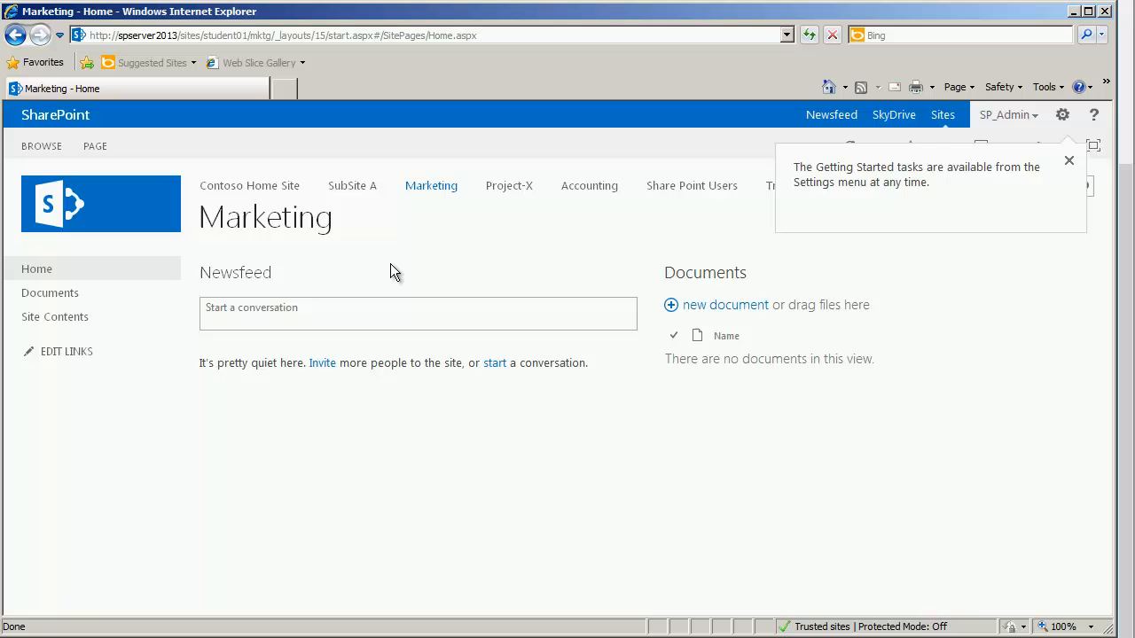
# - Put the Marketing home page into edit mode and check it out
pyautogui.click(95, 145)
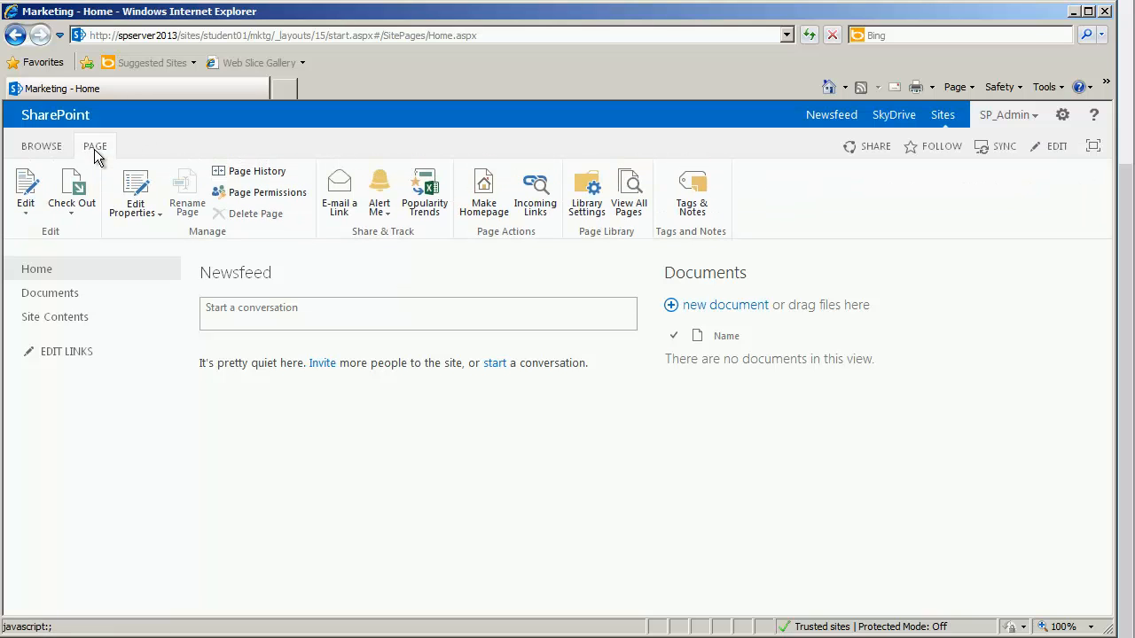
pyautogui.moveTo(27, 191)
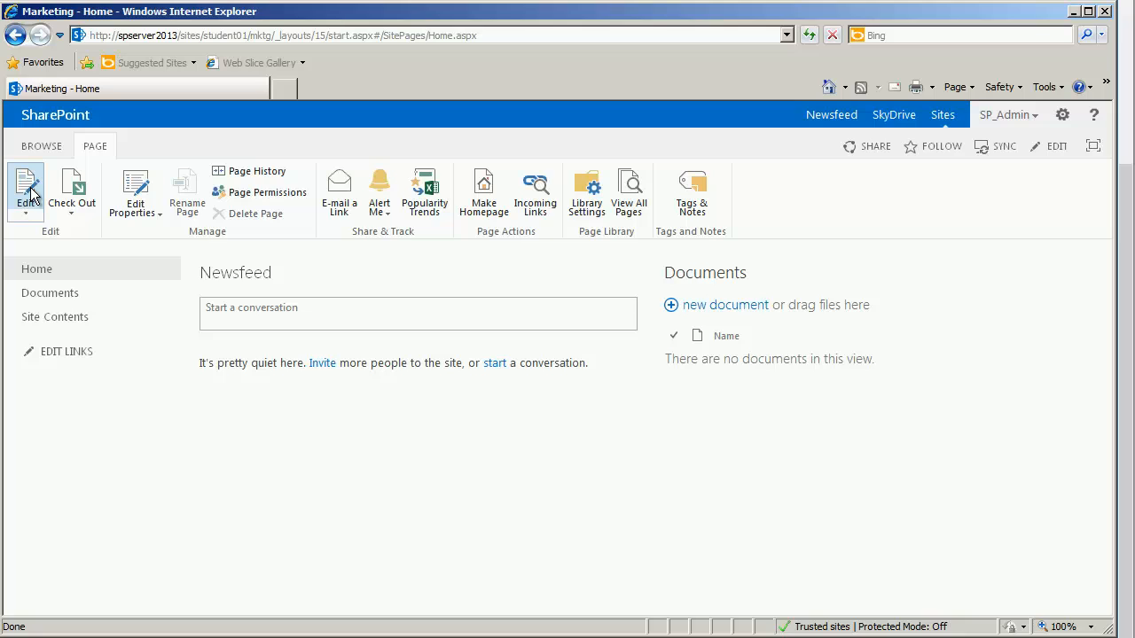
pyautogui.click(25, 191)
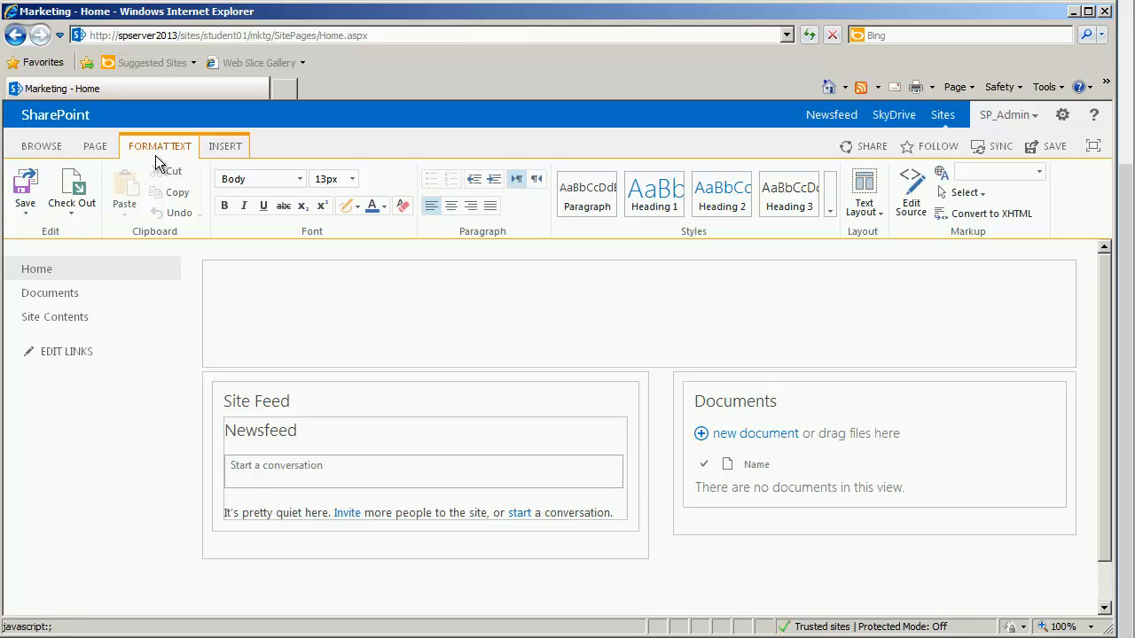
pyautogui.moveTo(160, 145)
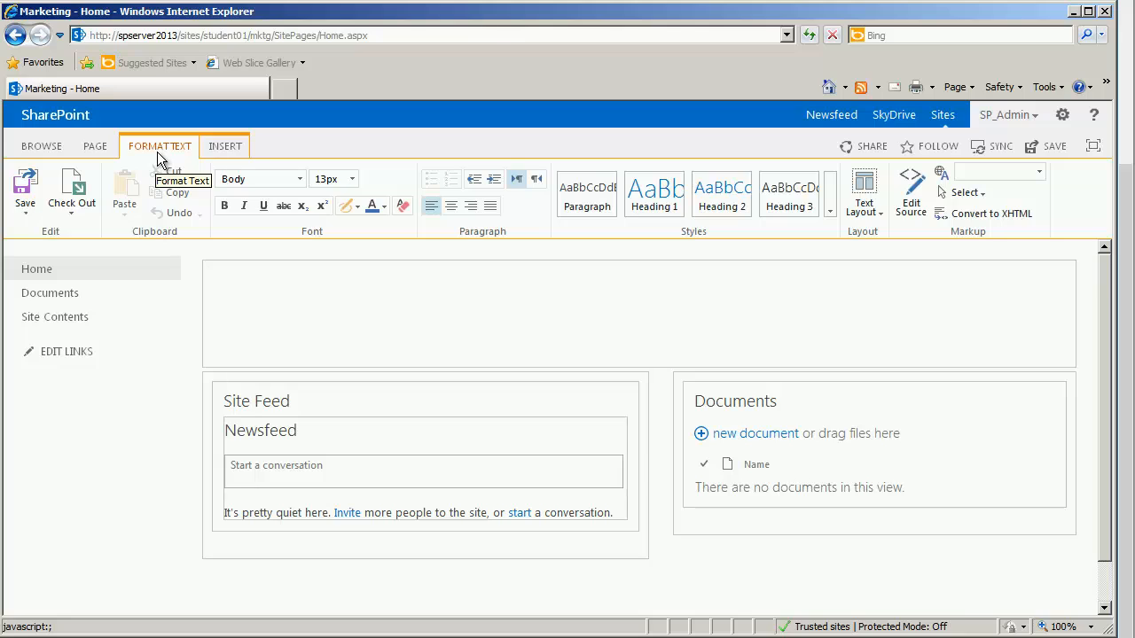
pyautogui.moveTo(71, 188)
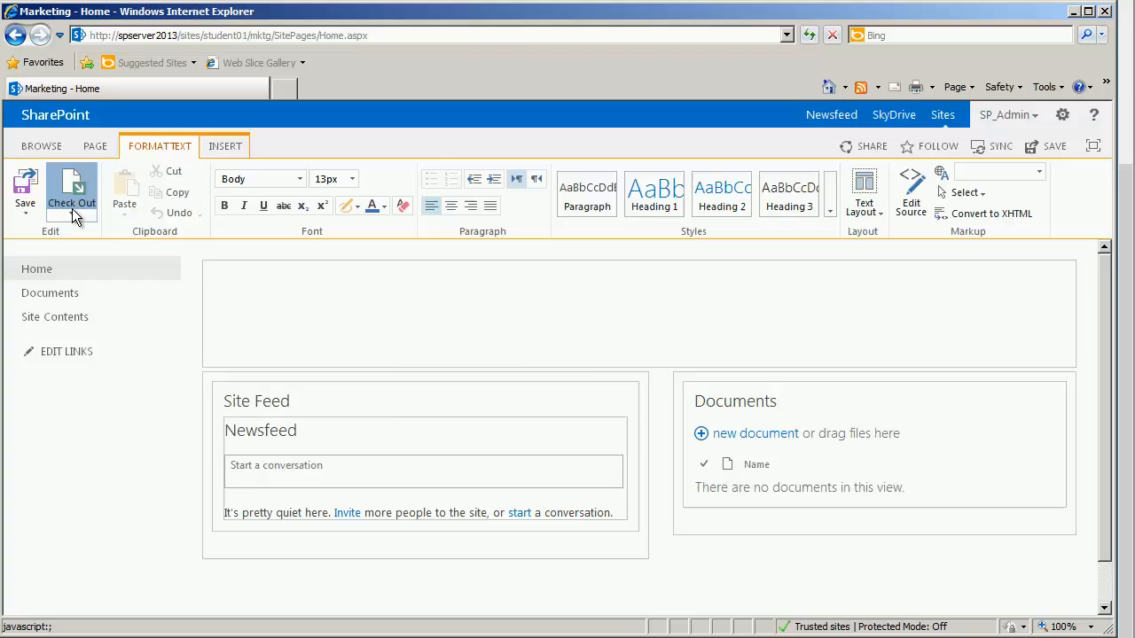
pyautogui.click(71, 192)
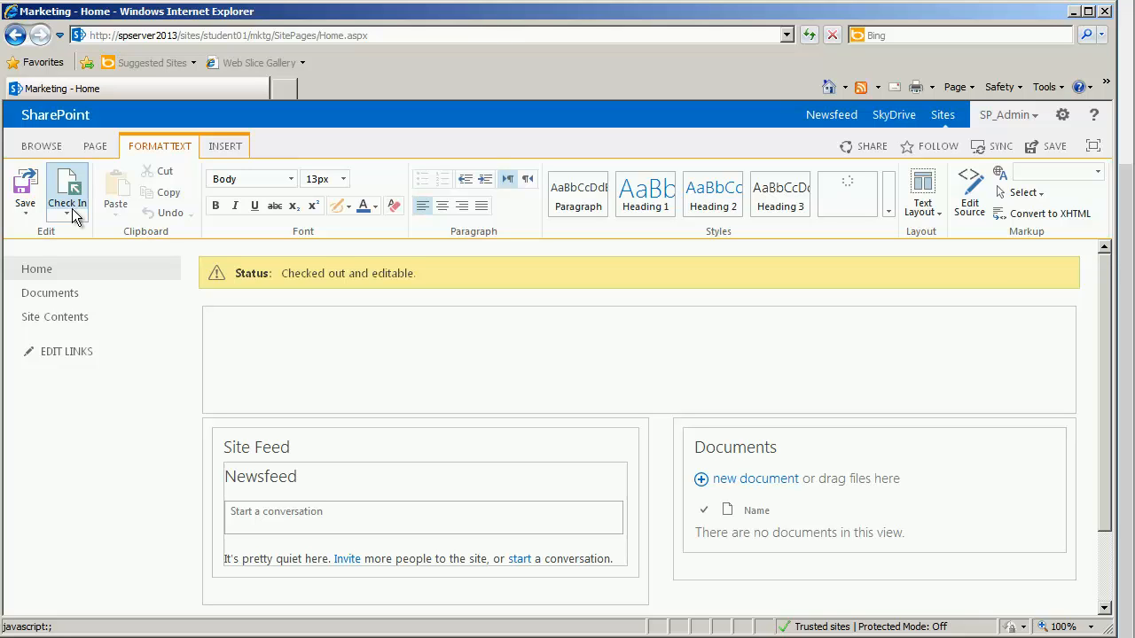
pyautogui.moveTo(311, 324)
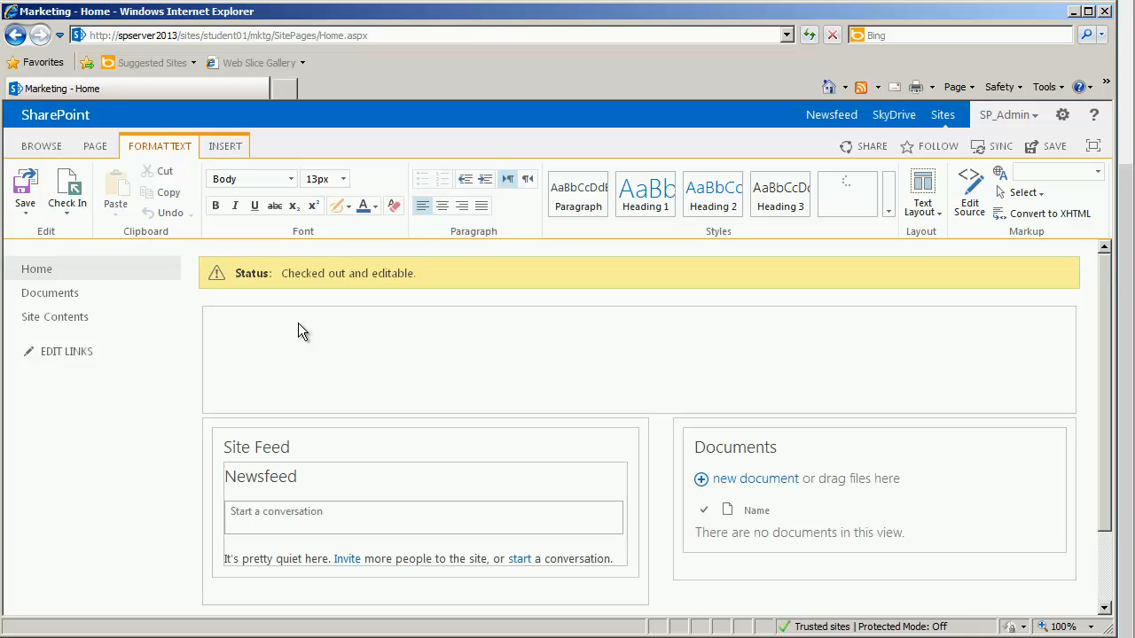
pyautogui.click(578, 194)
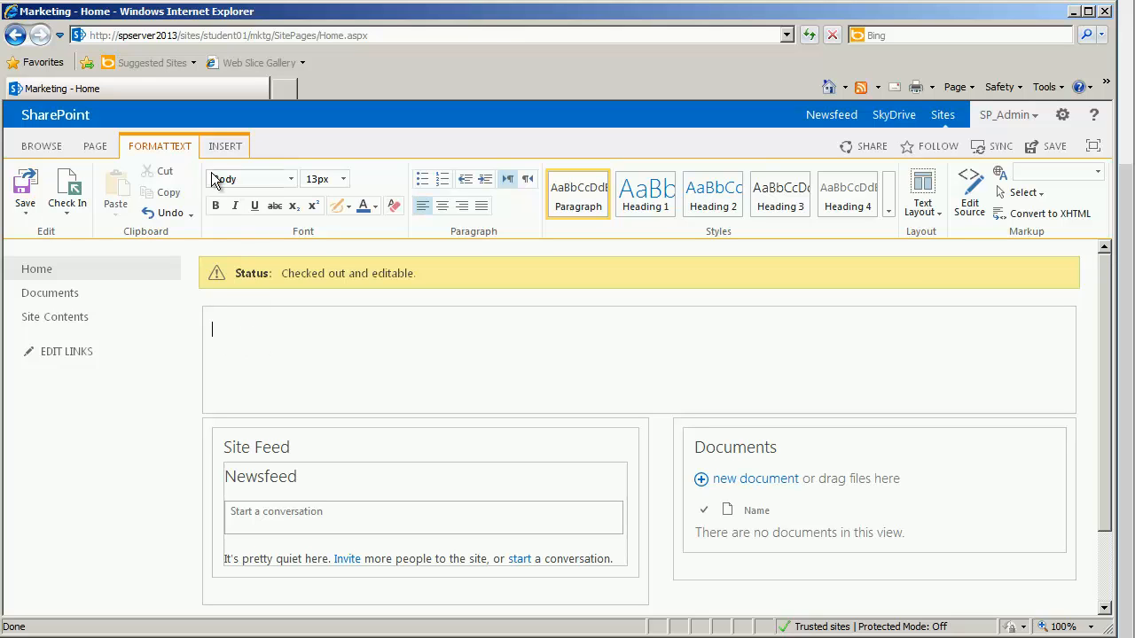
pyautogui.click(224, 145)
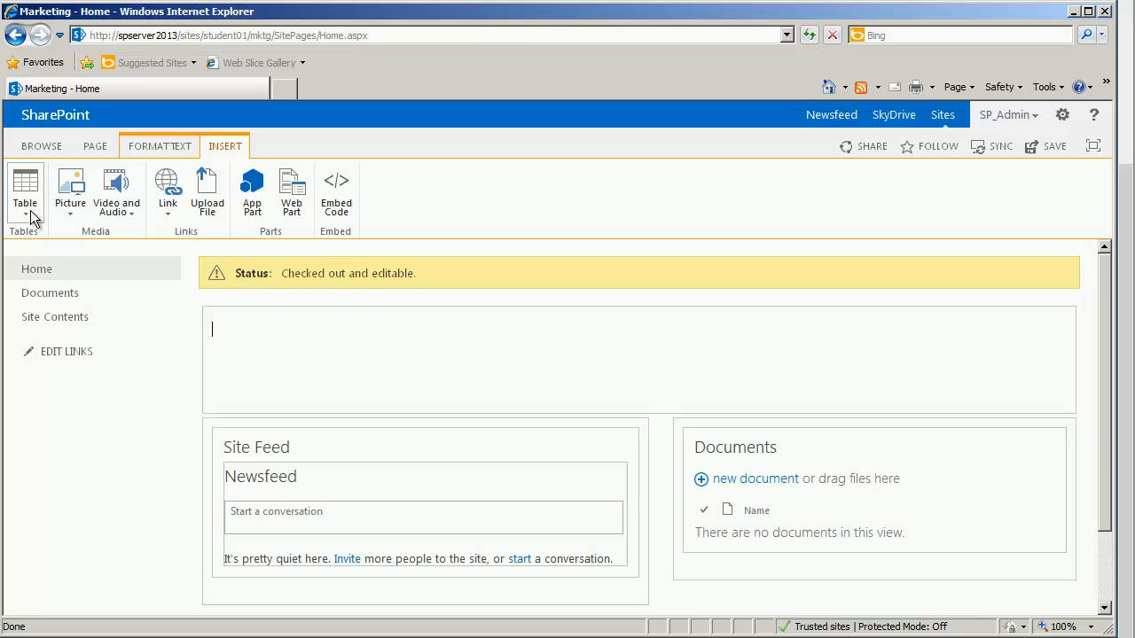
pyautogui.click(25, 186)
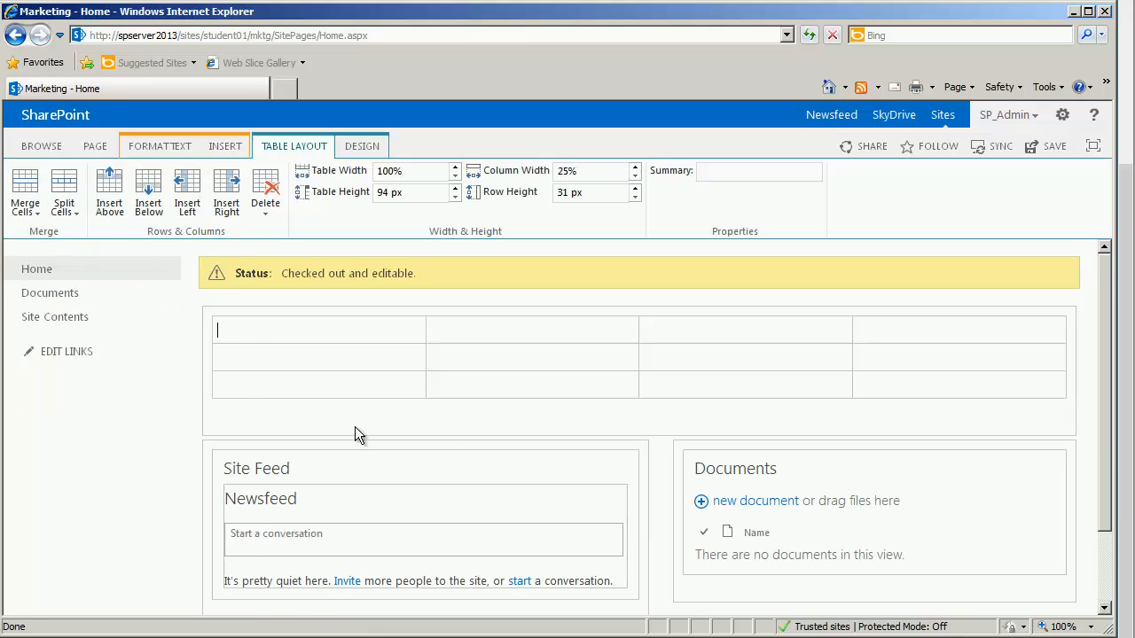
pyautogui.moveTo(447, 454)
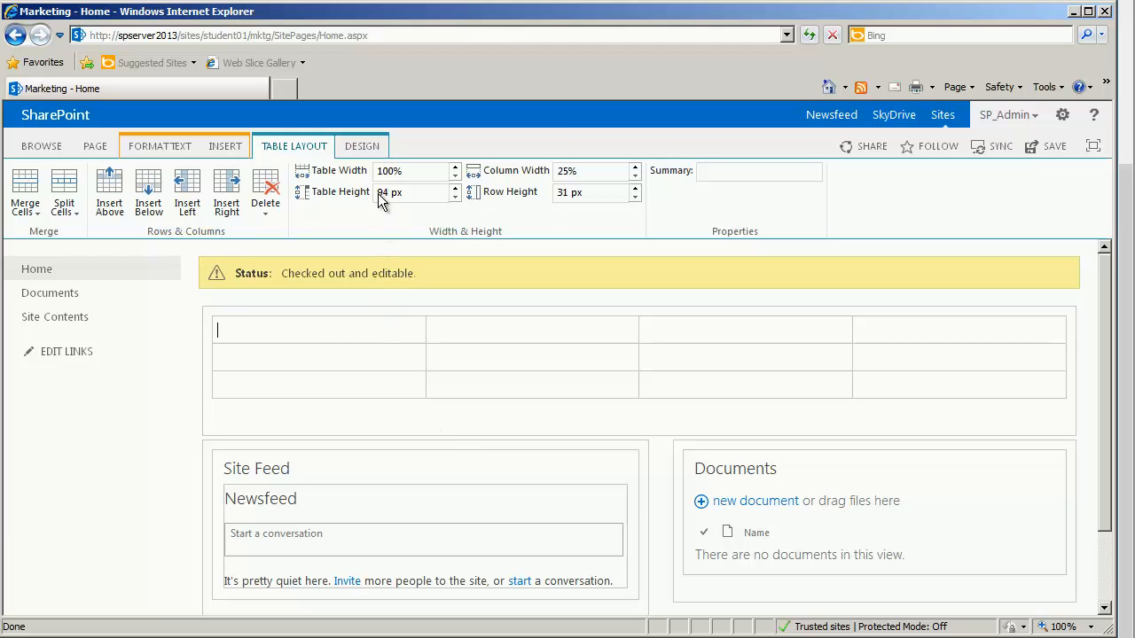
pyautogui.click(362, 146)
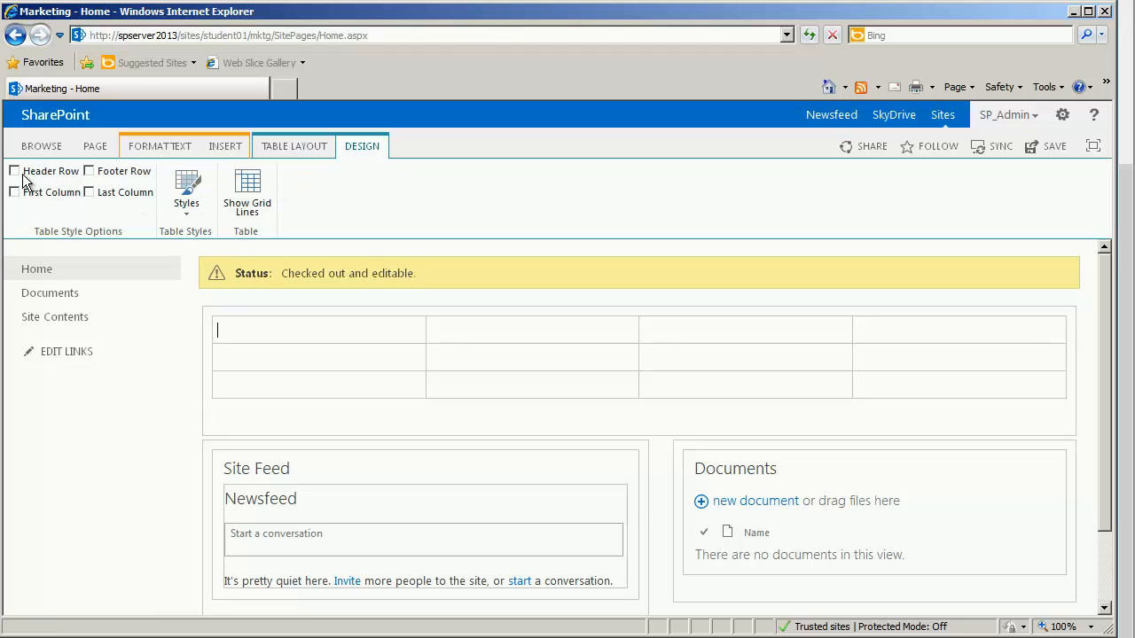
pyautogui.click(14, 171)
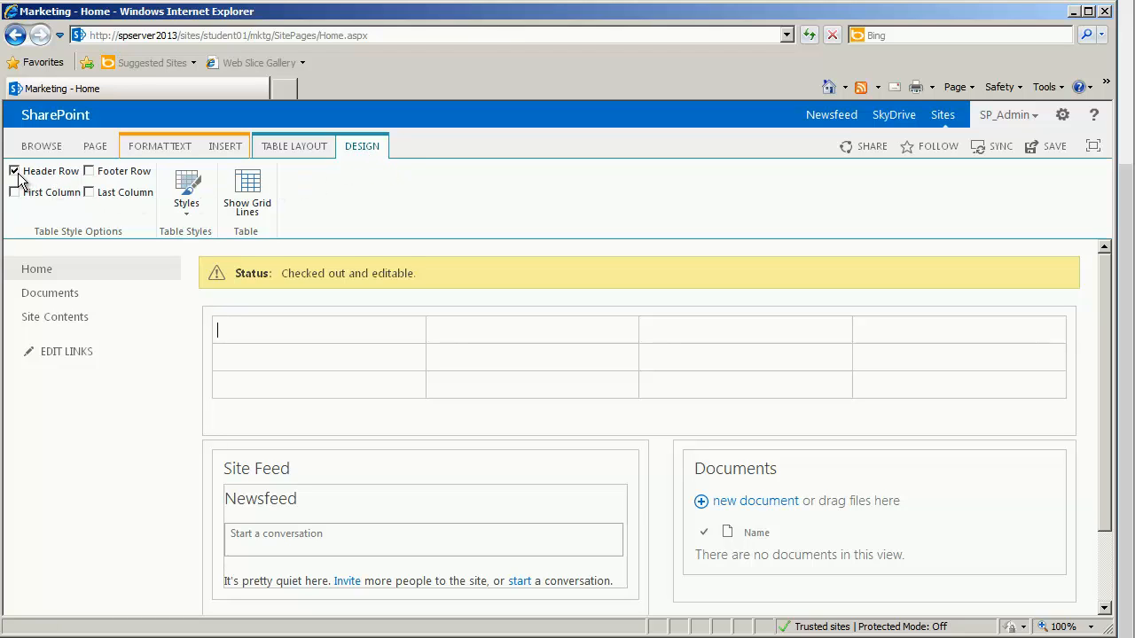
pyautogui.moveTo(89, 170)
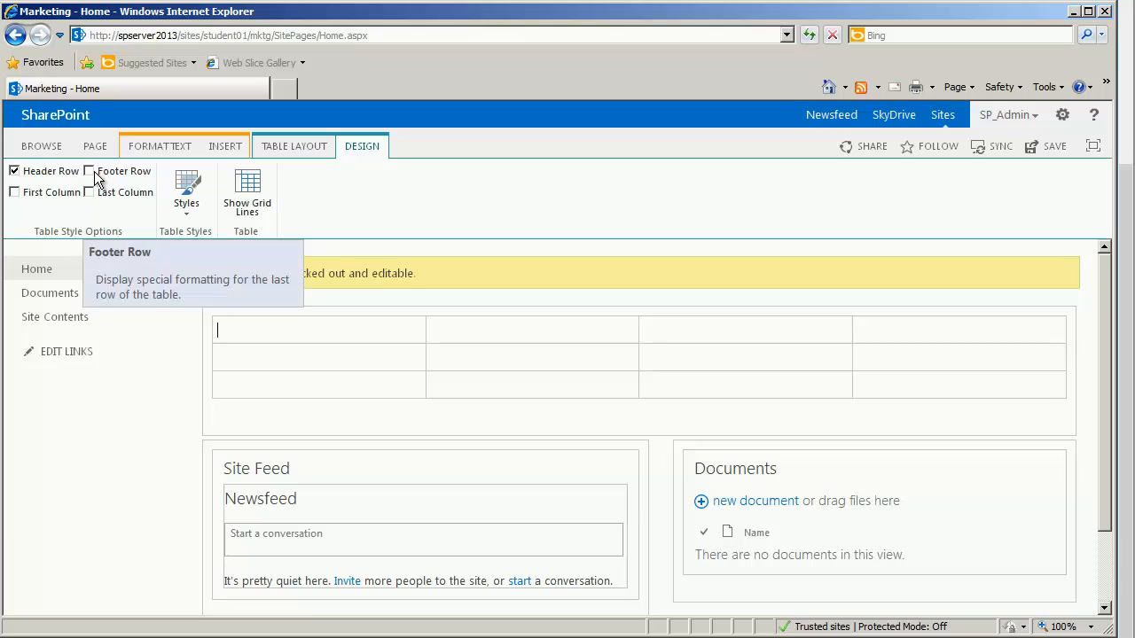
pyautogui.click(89, 171)
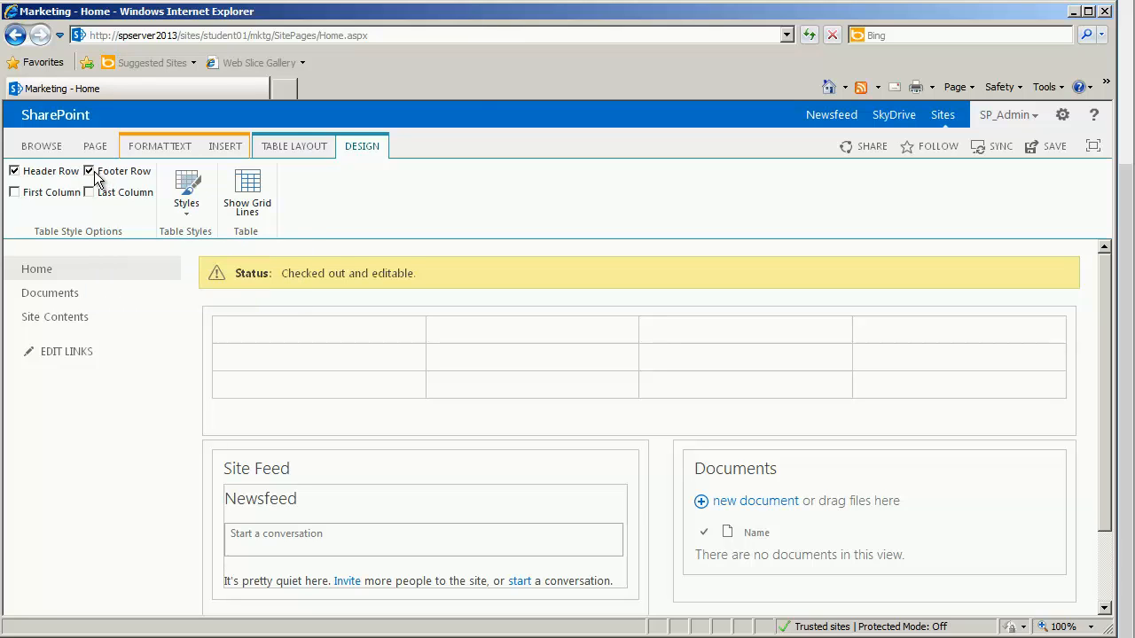
pyautogui.click(186, 187)
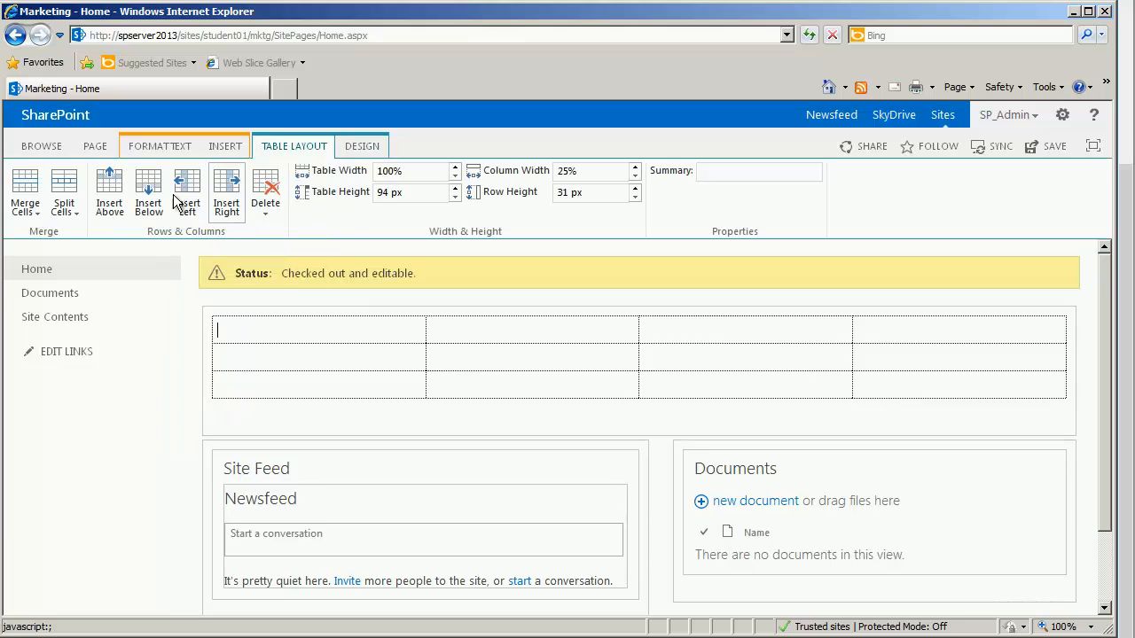
pyautogui.click(266, 191)
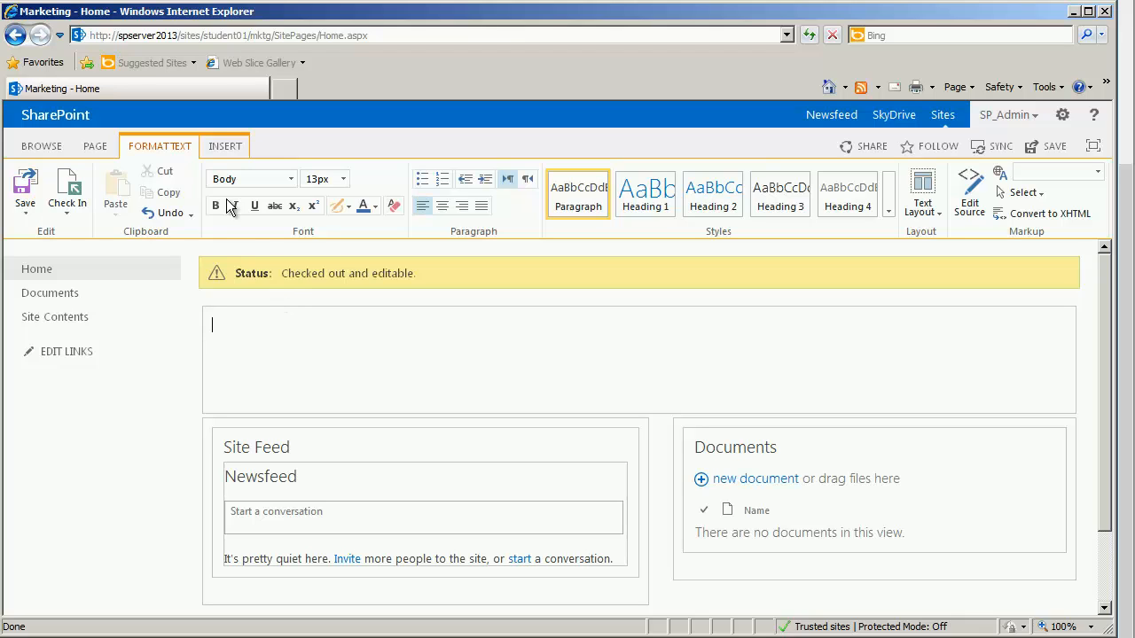
# - Start uploading a picture from the computer into the page's top content area
pyautogui.click(223, 145)
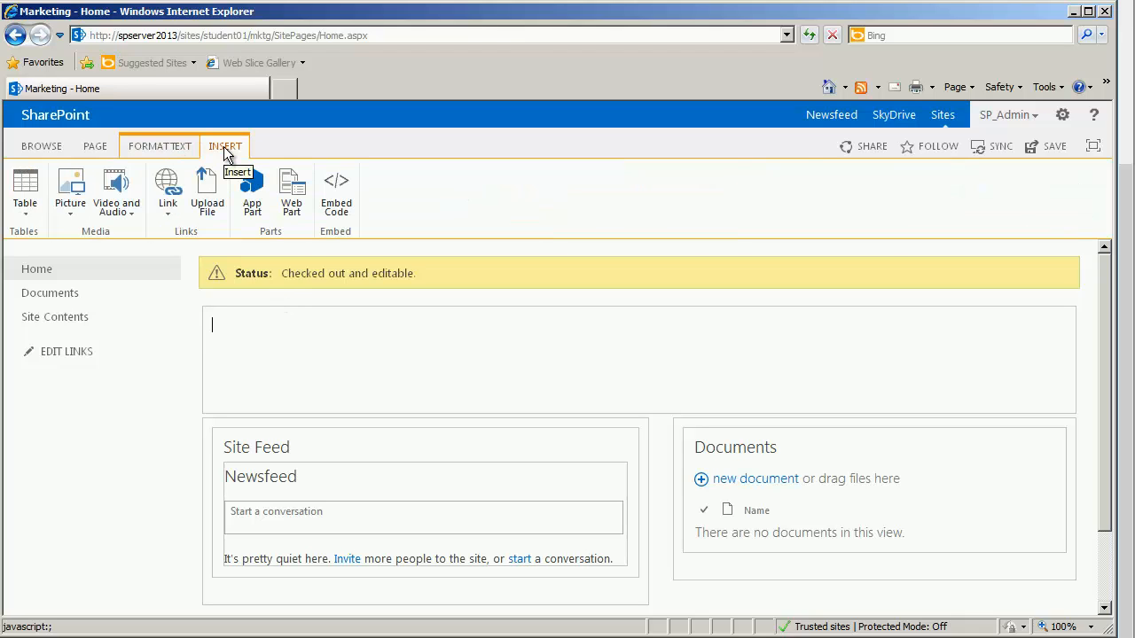
pyautogui.moveTo(71, 186)
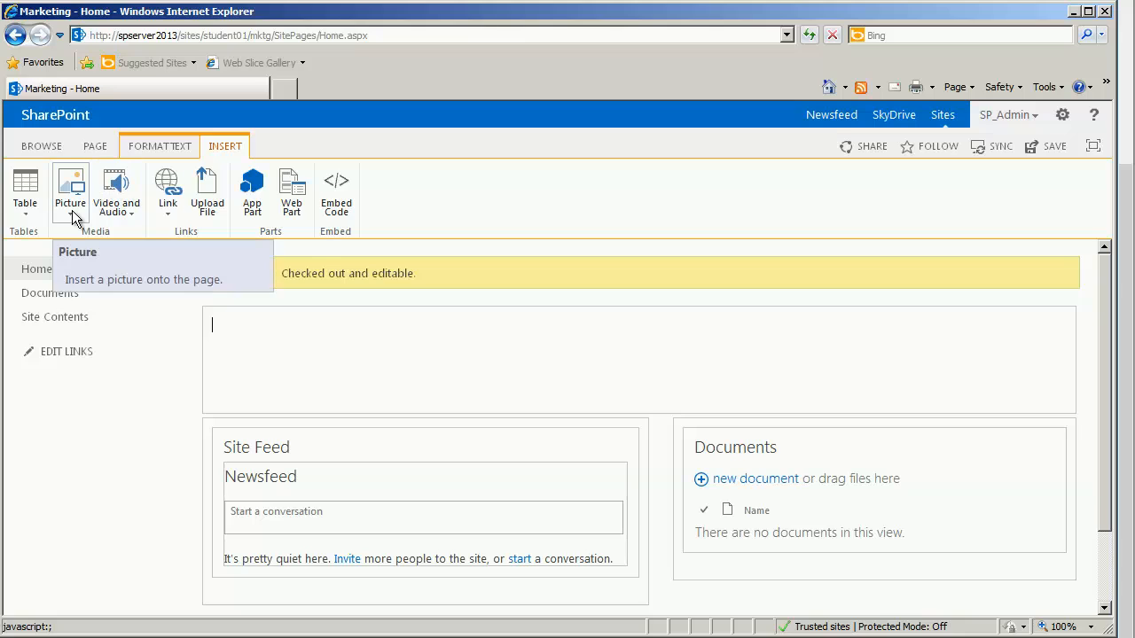
pyautogui.click(71, 191)
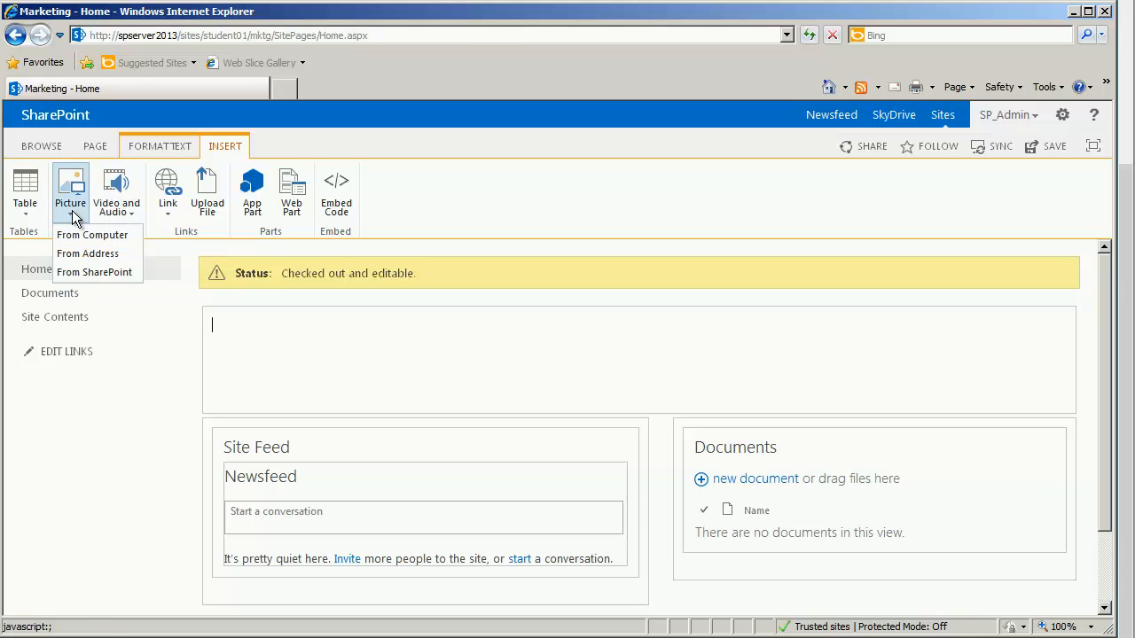
pyautogui.moveTo(92, 235)
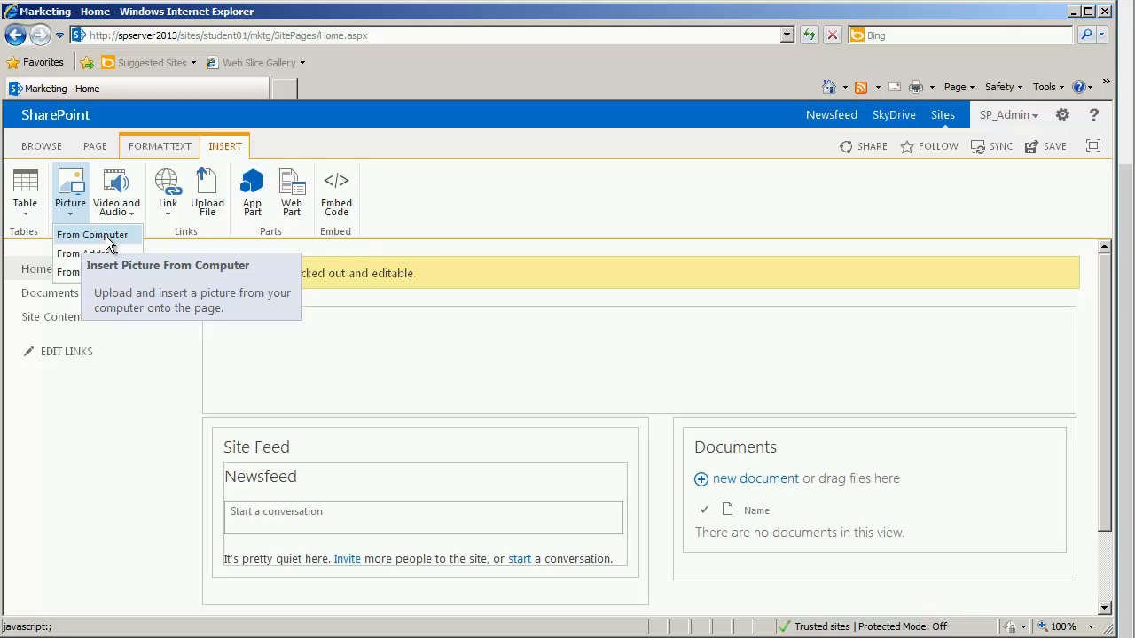
pyautogui.click(93, 234)
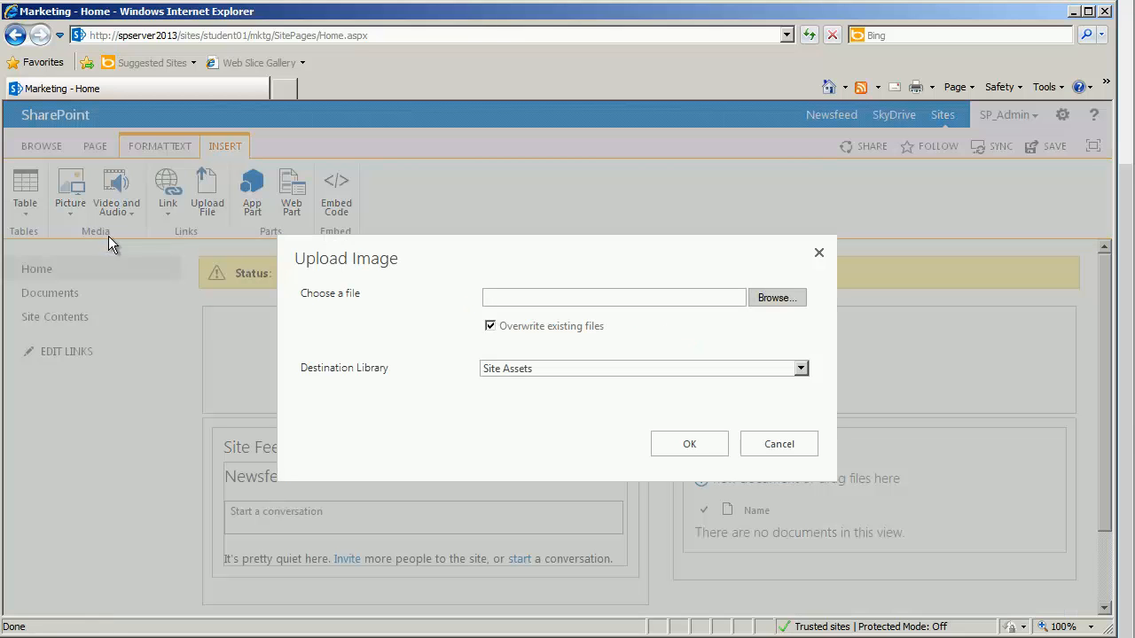
pyautogui.moveTo(777, 298)
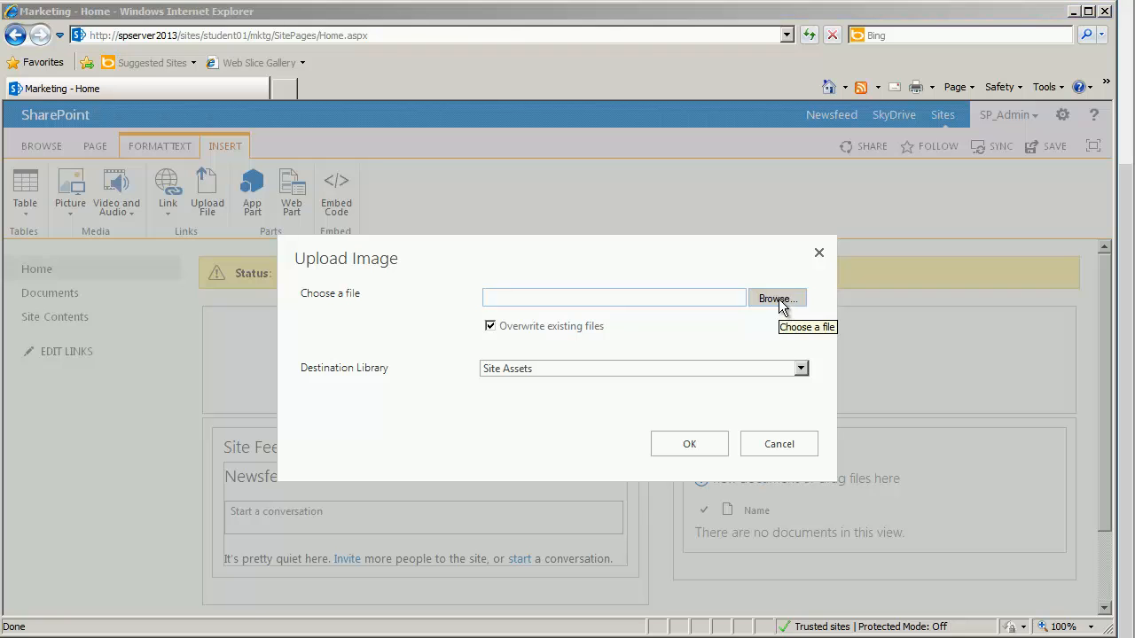
pyautogui.click(777, 298)
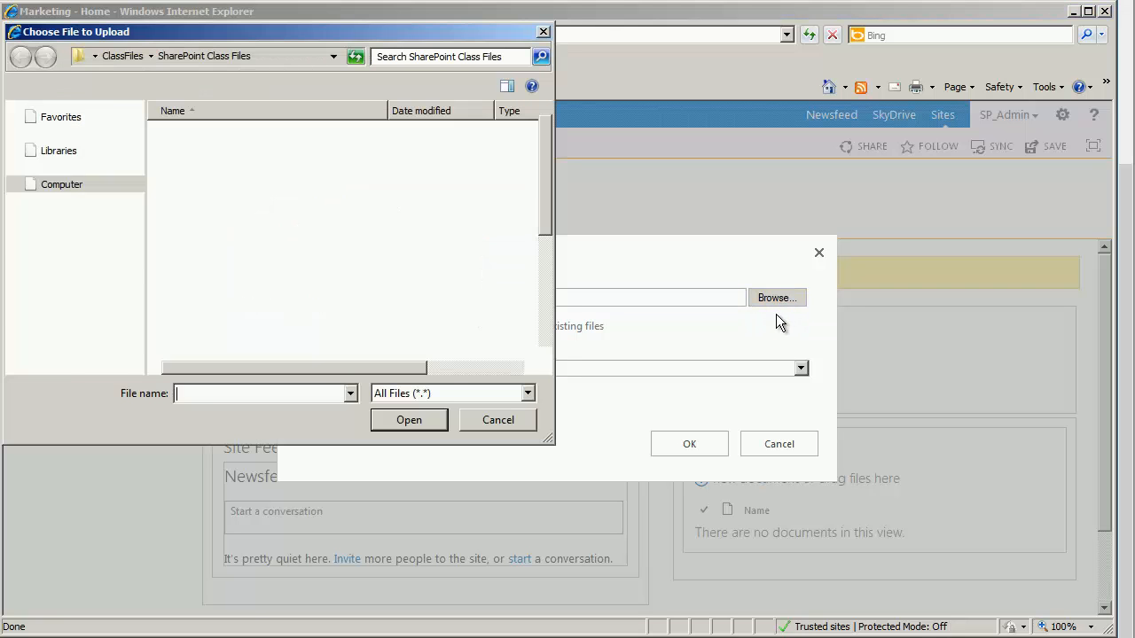
# - Upload ceo-wilbur.jpg to the Site Assets library and insert it into the page
pyautogui.click(203, 154)
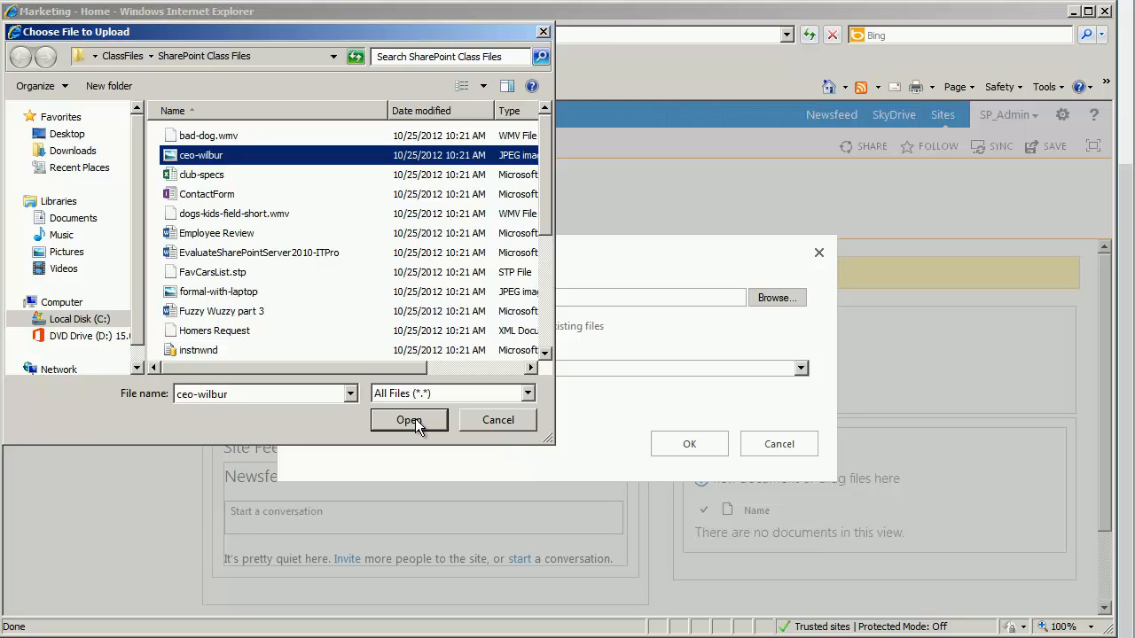
pyautogui.click(408, 418)
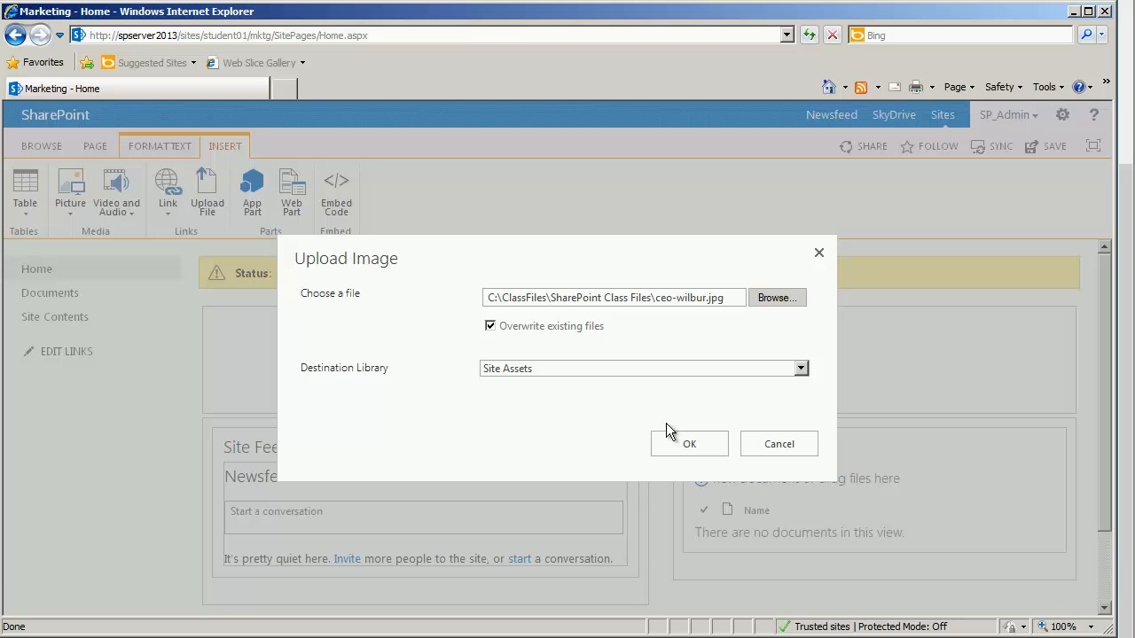
pyautogui.moveTo(642, 404)
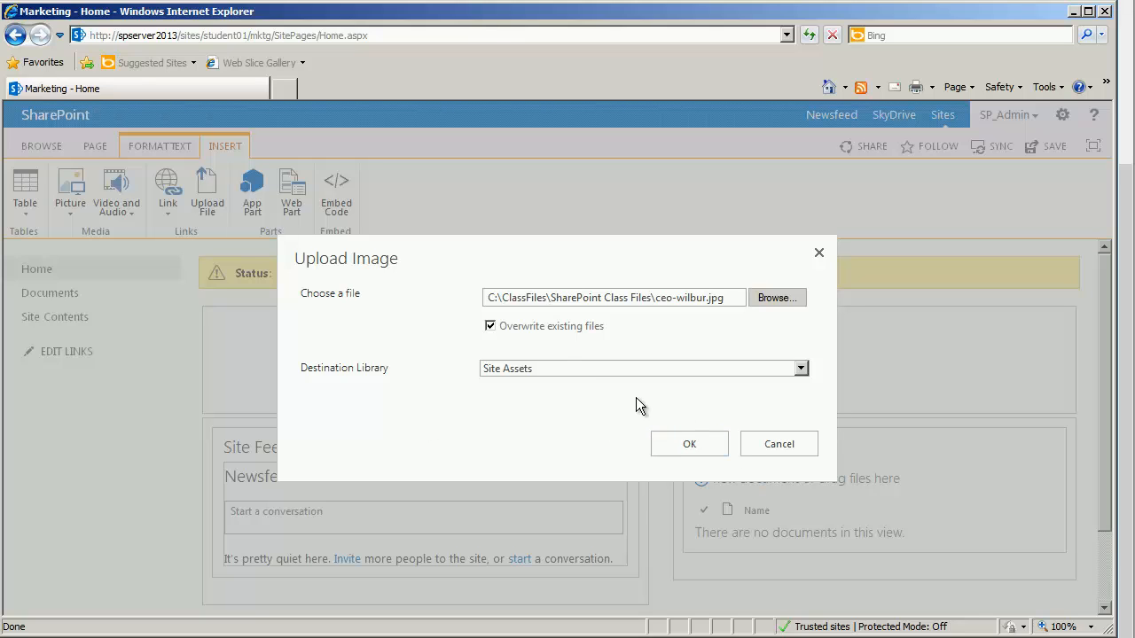
pyautogui.click(642, 367)
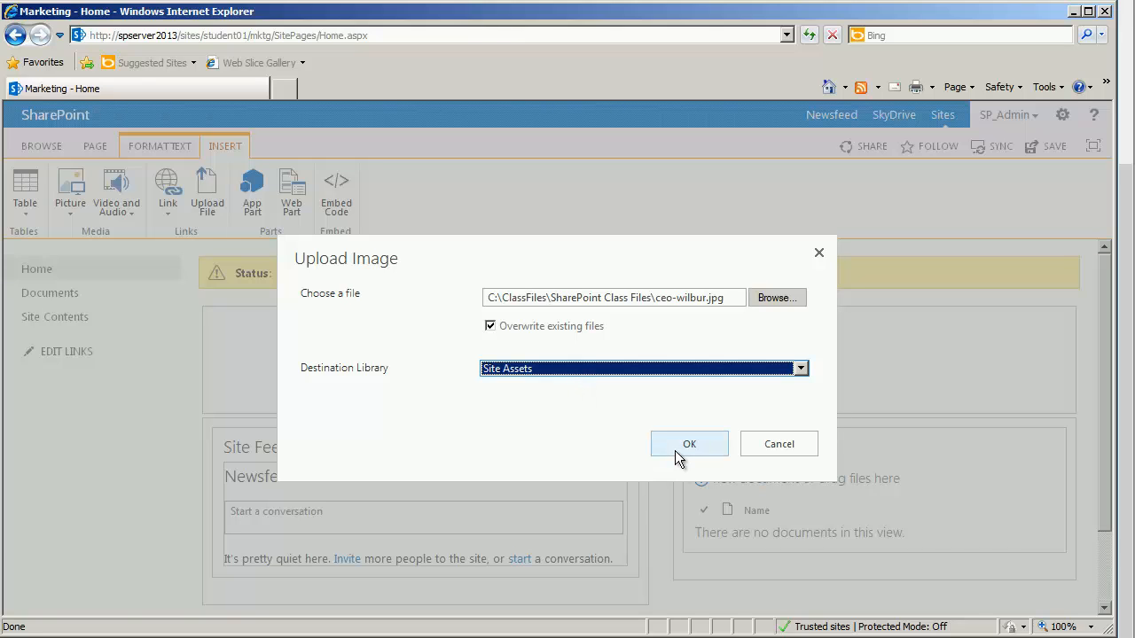
pyautogui.click(688, 443)
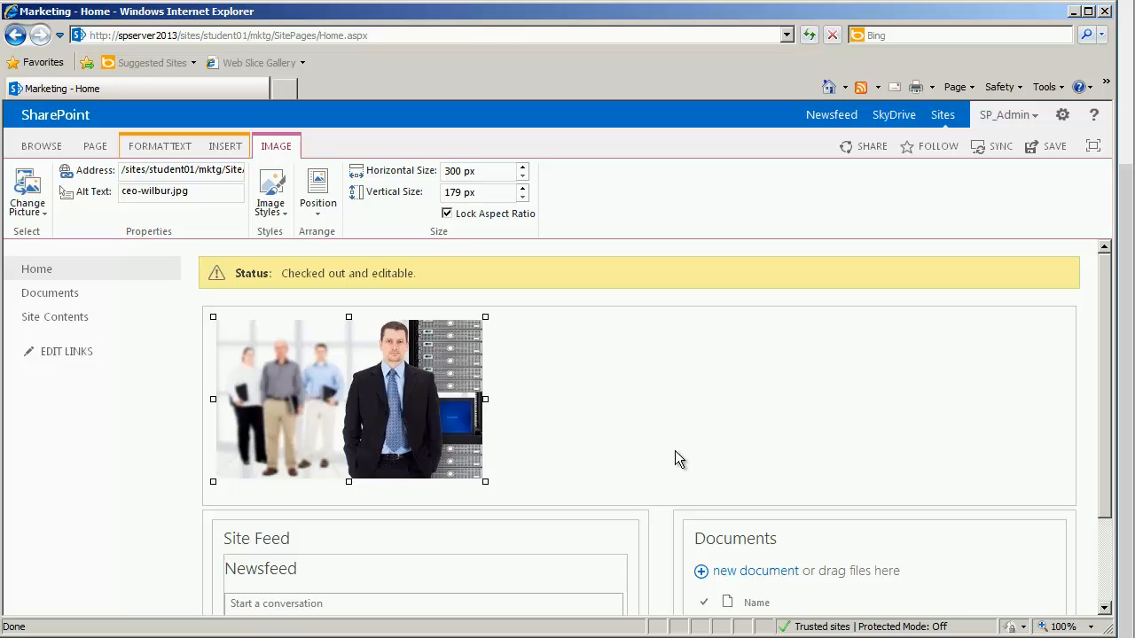
pyautogui.moveTo(548, 418)
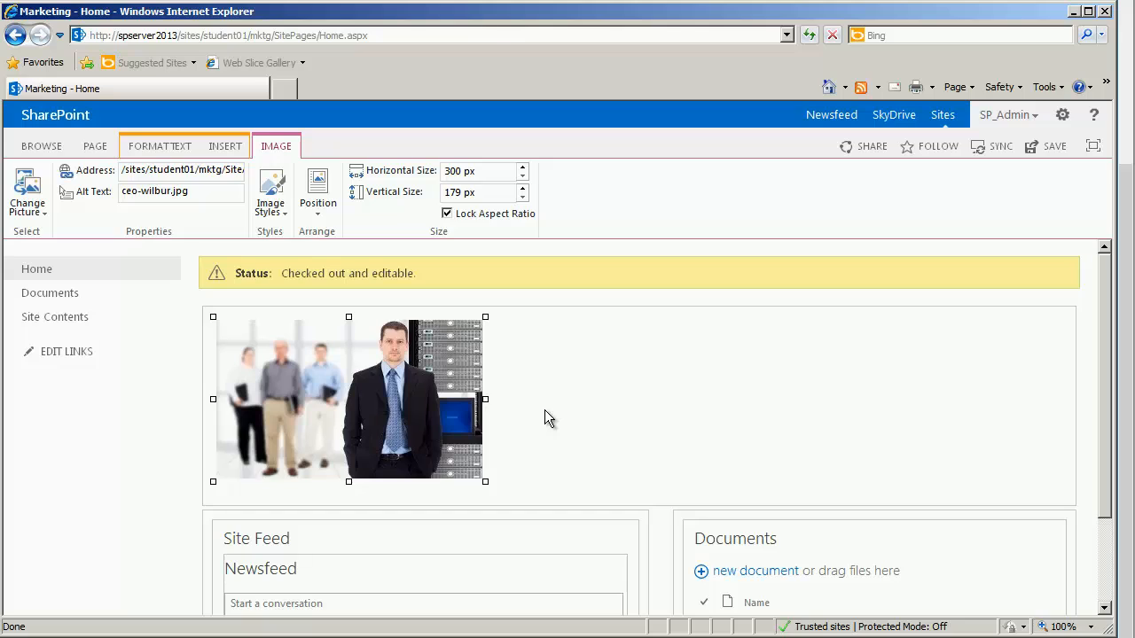
pyautogui.moveTo(447, 401)
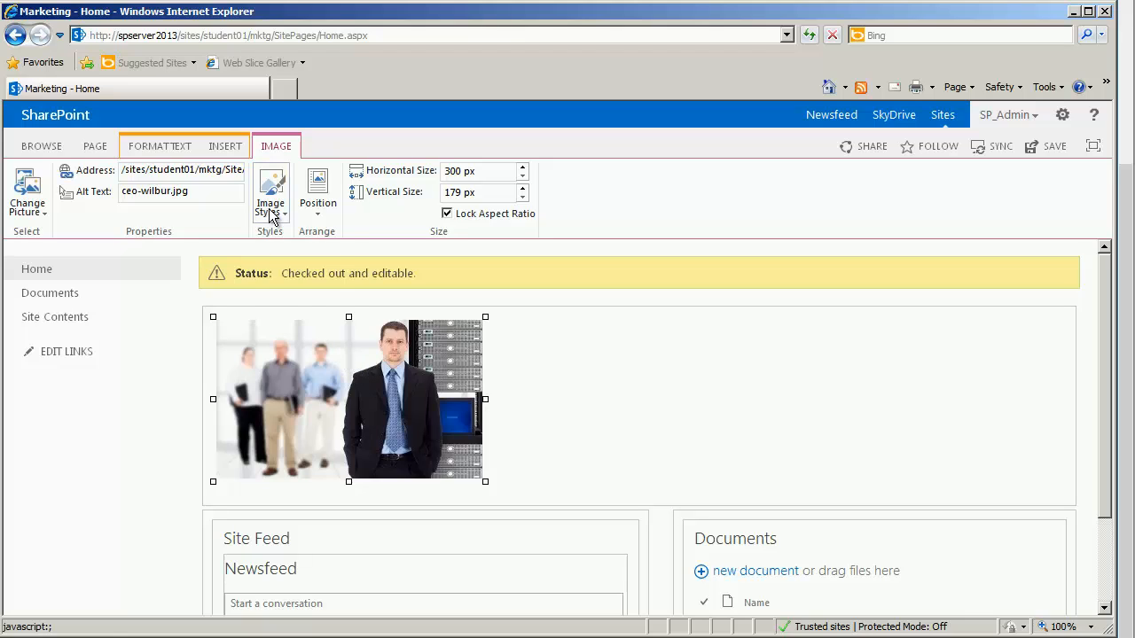
# - Apply the Dark border image style to the CEO photo
pyautogui.click(269, 192)
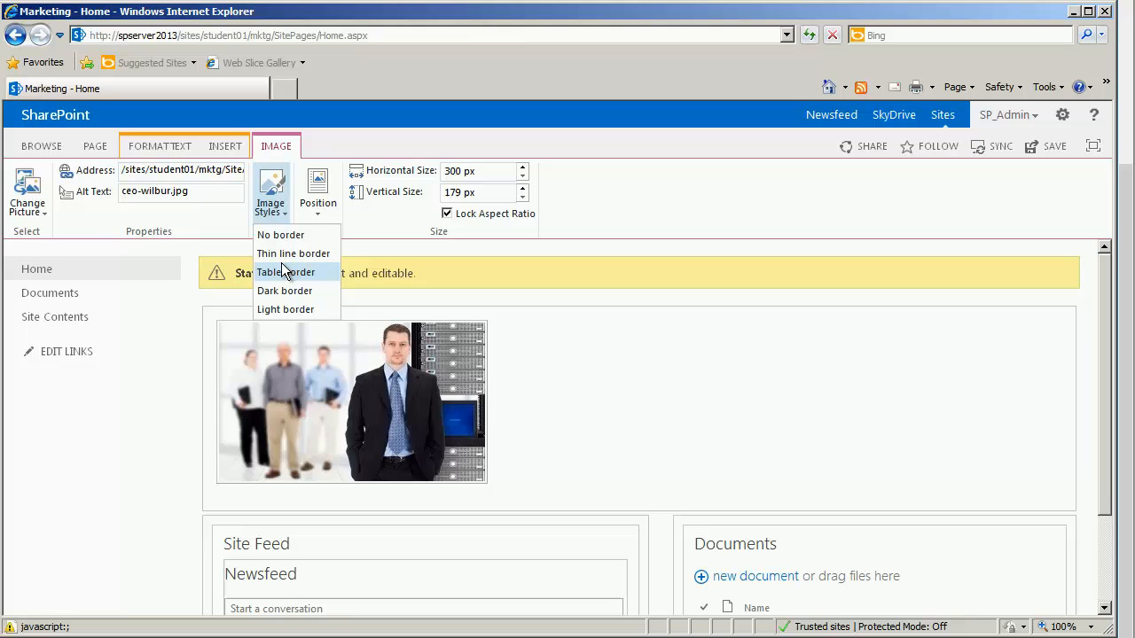
pyautogui.click(284, 291)
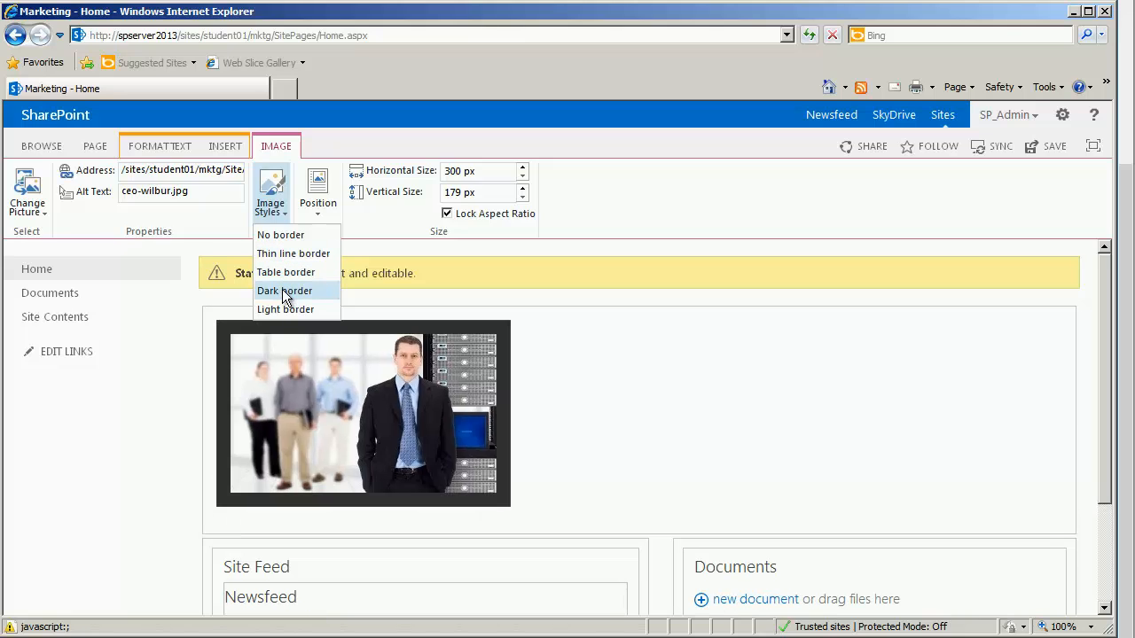
pyautogui.click(318, 186)
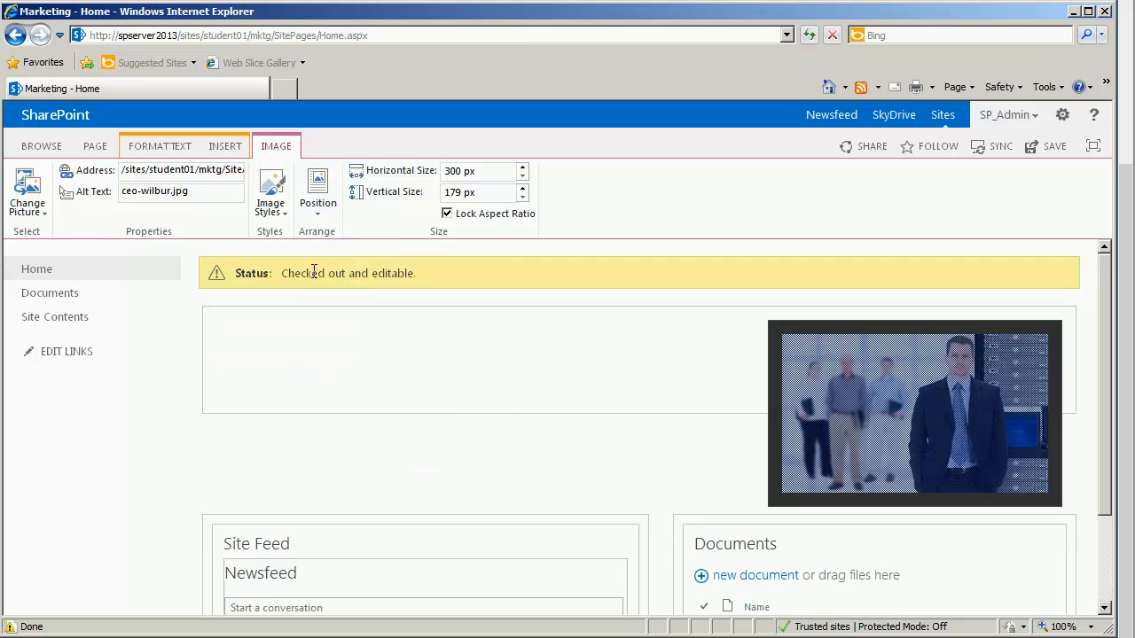
# - Try the Left and then Right position options on the CEO photo
pyautogui.click(317, 188)
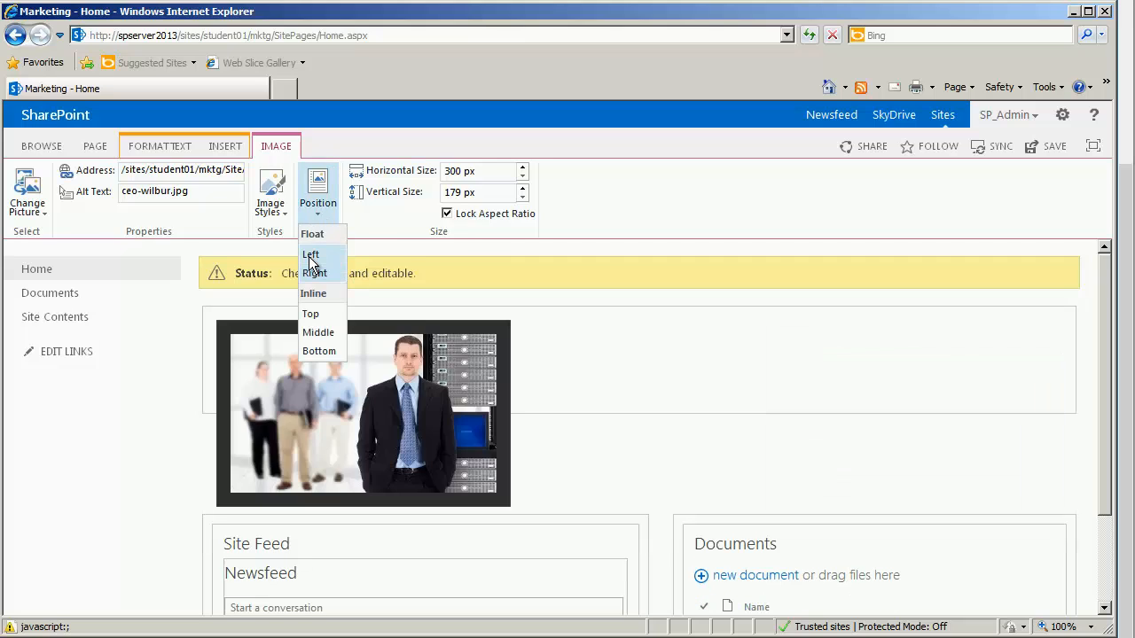
pyautogui.click(312, 255)
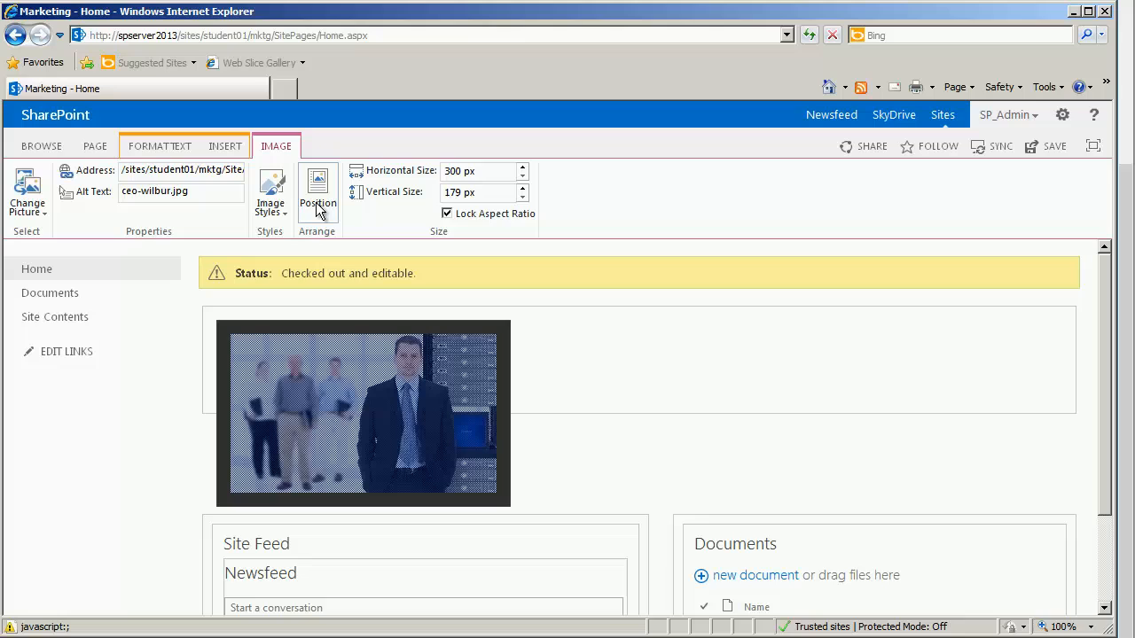
pyautogui.click(318, 192)
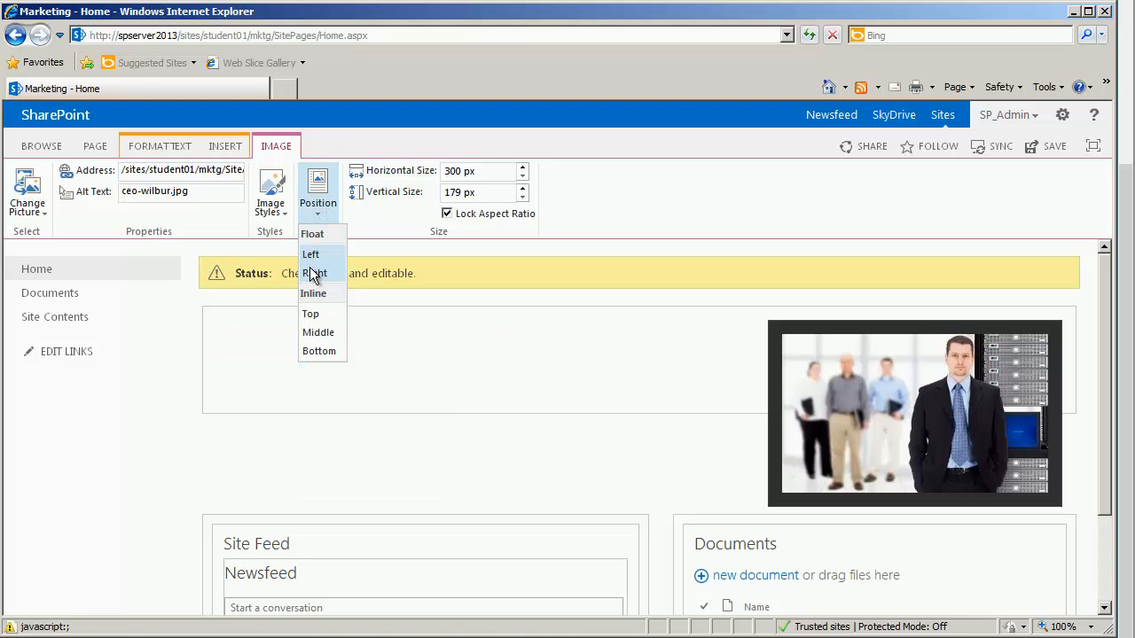
pyautogui.click(311, 255)
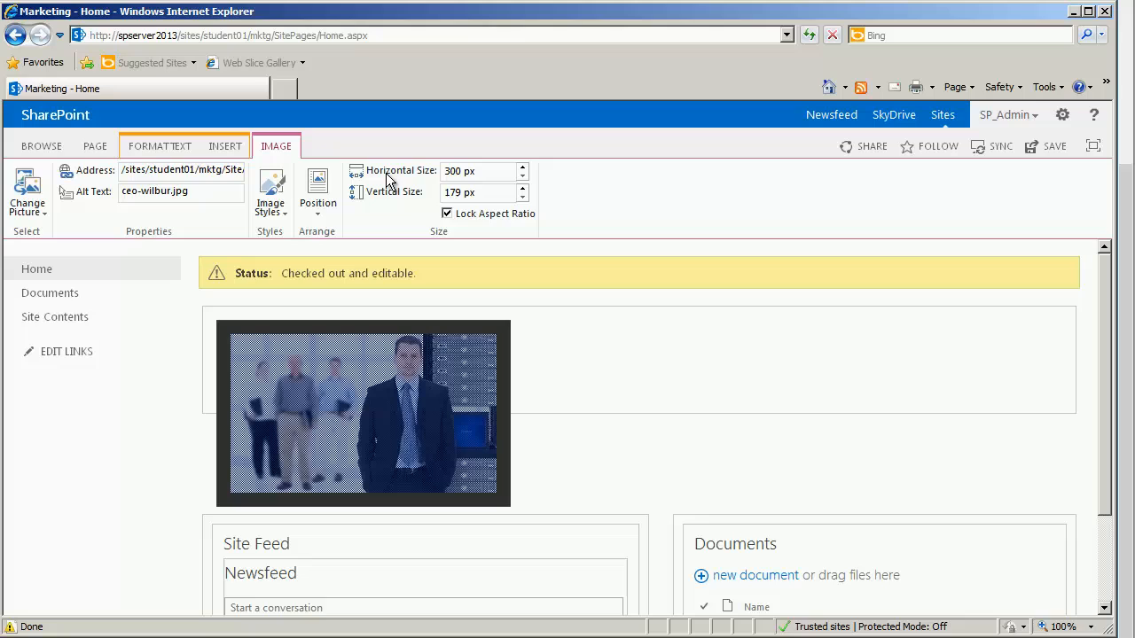
pyautogui.moveTo(539, 372)
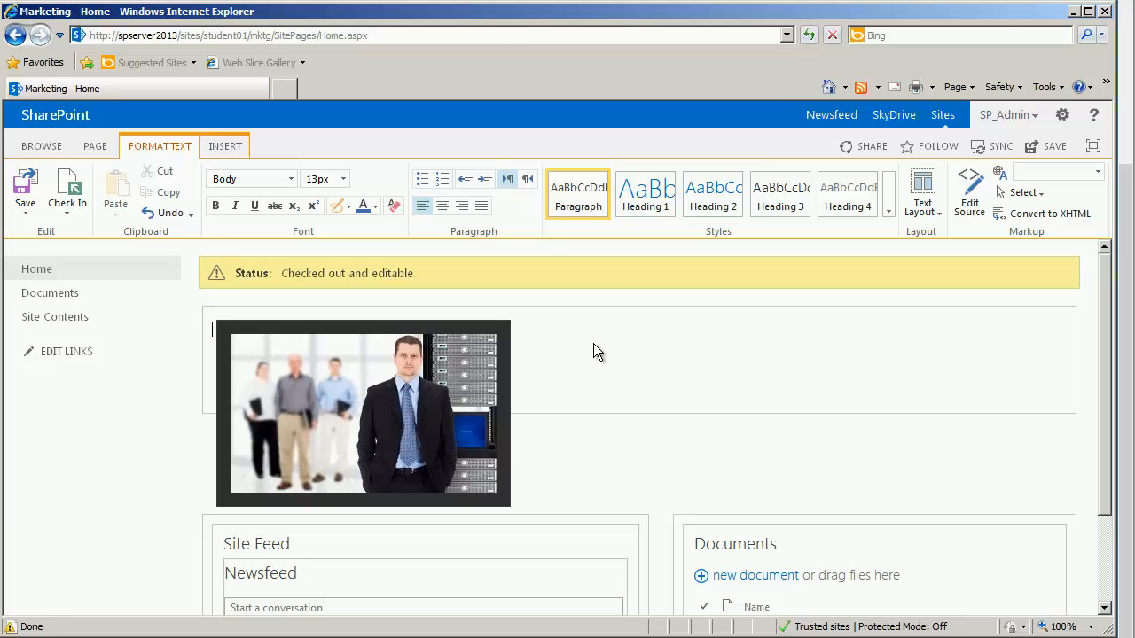
pyautogui.moveTo(578, 354)
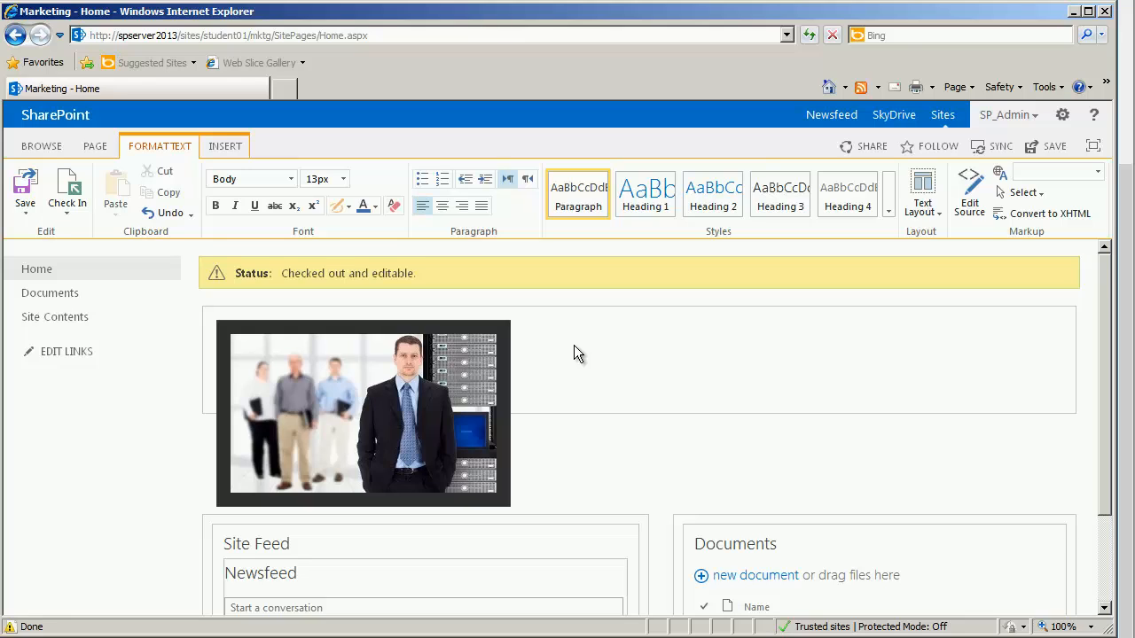
# - Switch to a two-column text layout and write Welcome in the right column
pyautogui.click(922, 192)
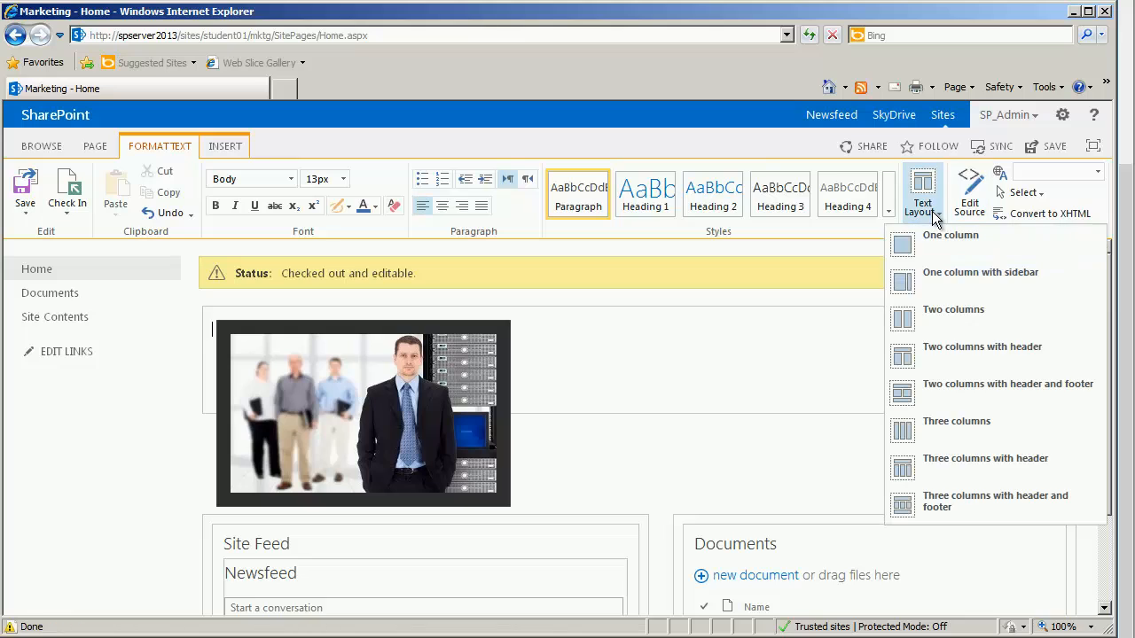
pyautogui.moveTo(945, 276)
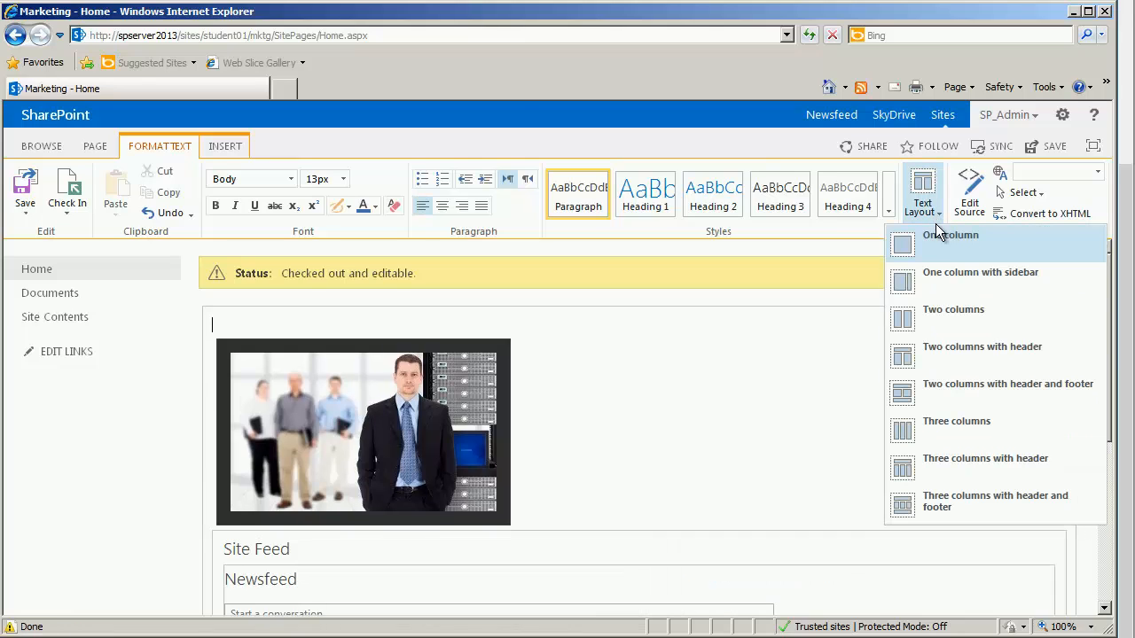
pyautogui.click(979, 273)
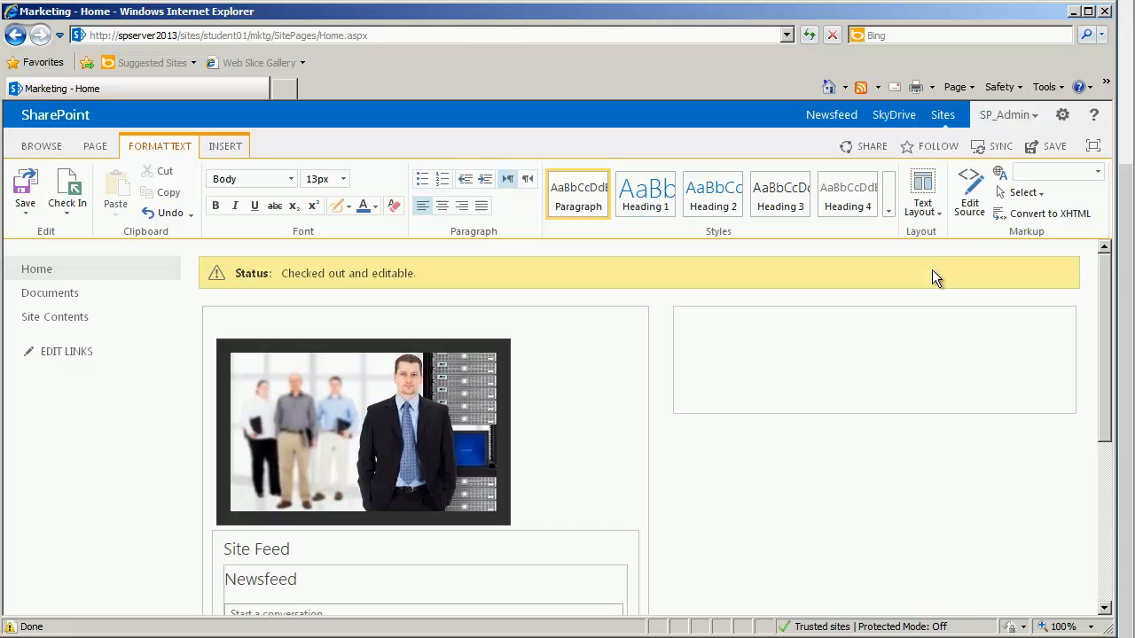
pyautogui.click(922, 192)
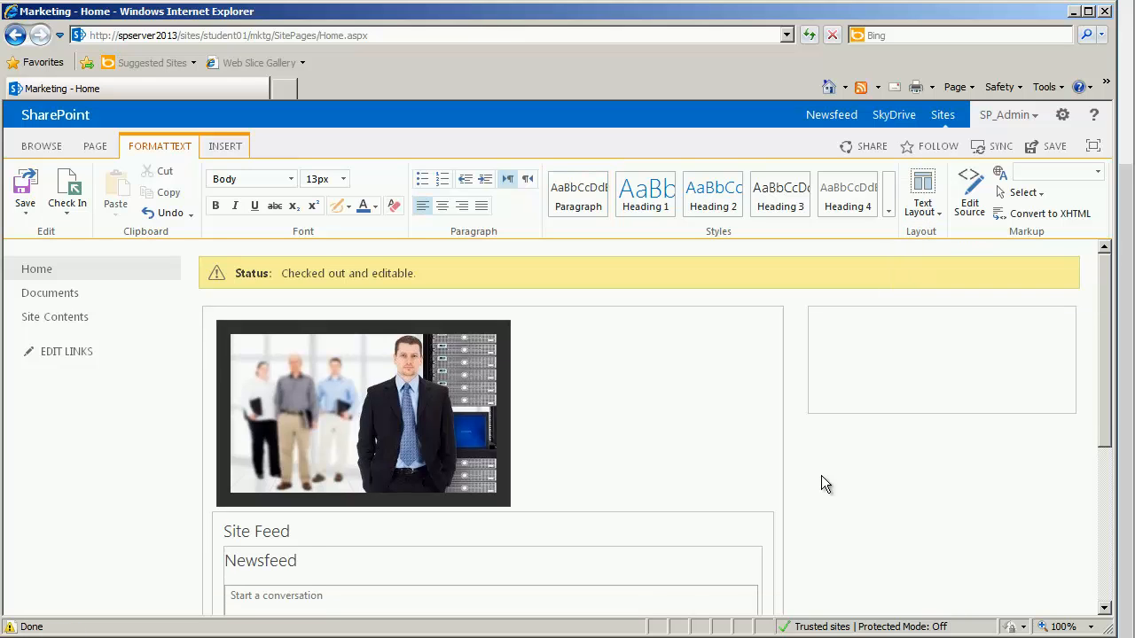
pyautogui.write('Welcome')
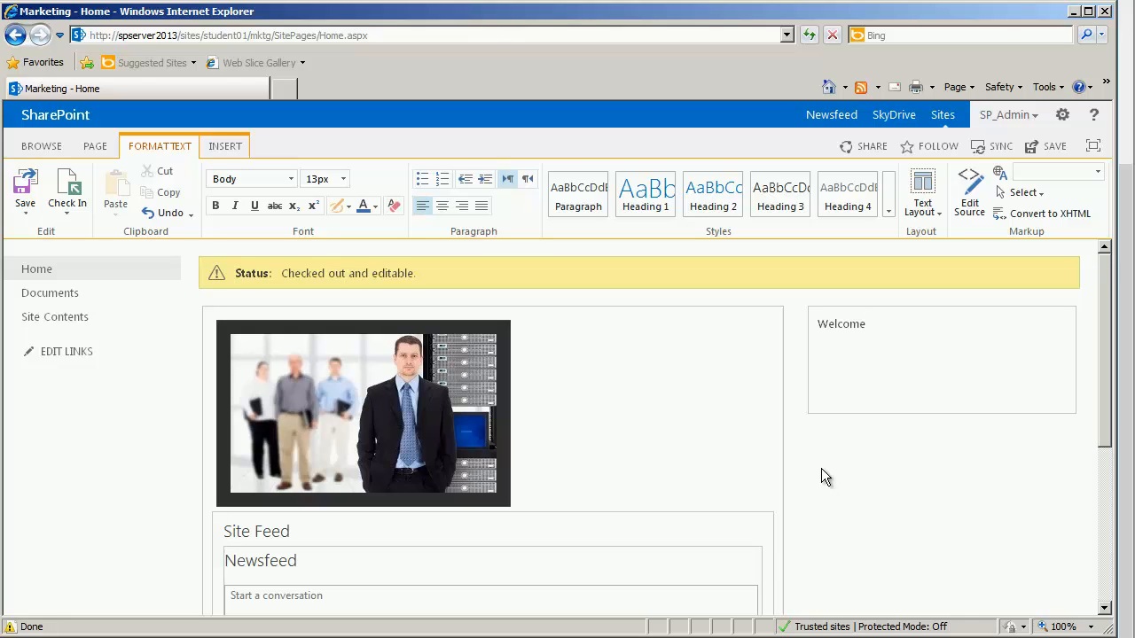
pyautogui.moveTo(849, 262)
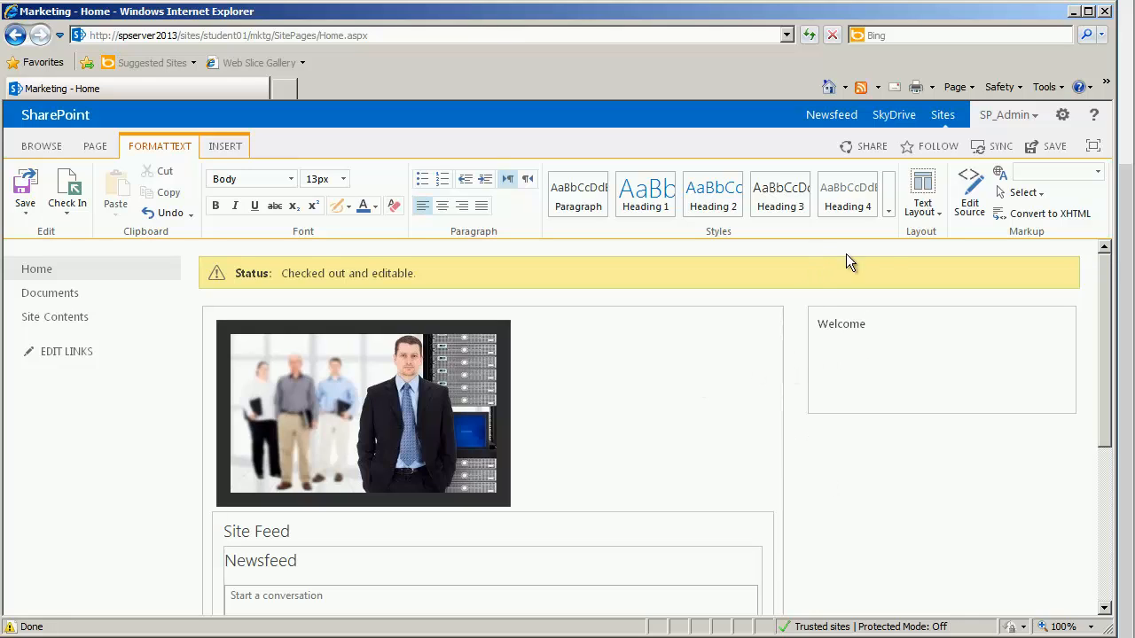
pyautogui.moveTo(766, 356)
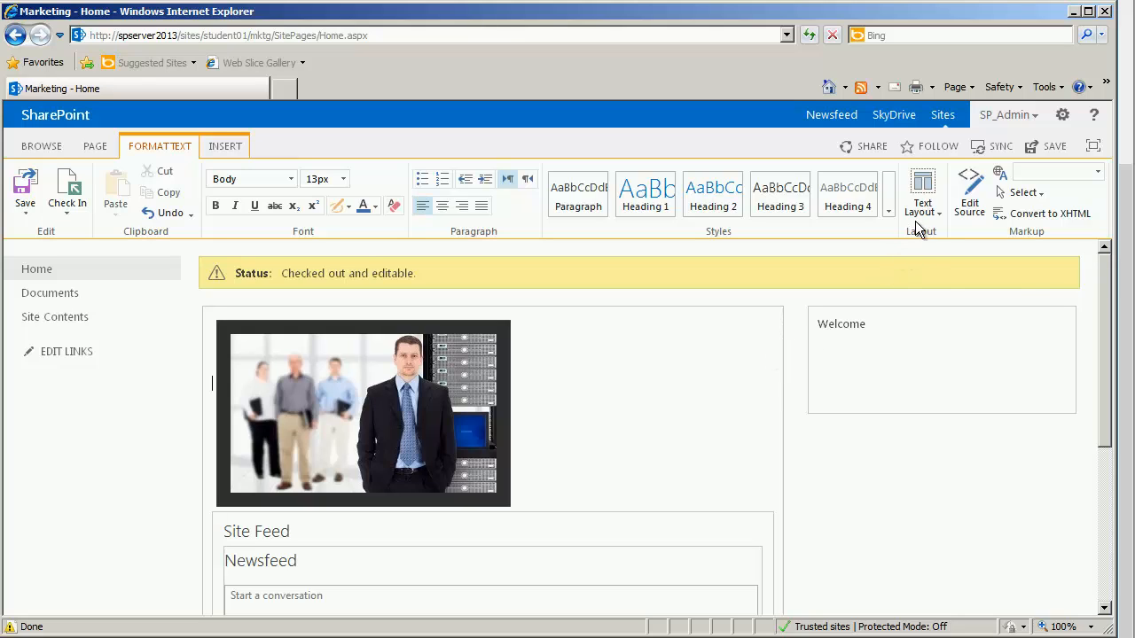
# - Return the page to a one-column layout, moving Welcome below Documents
pyautogui.click(921, 191)
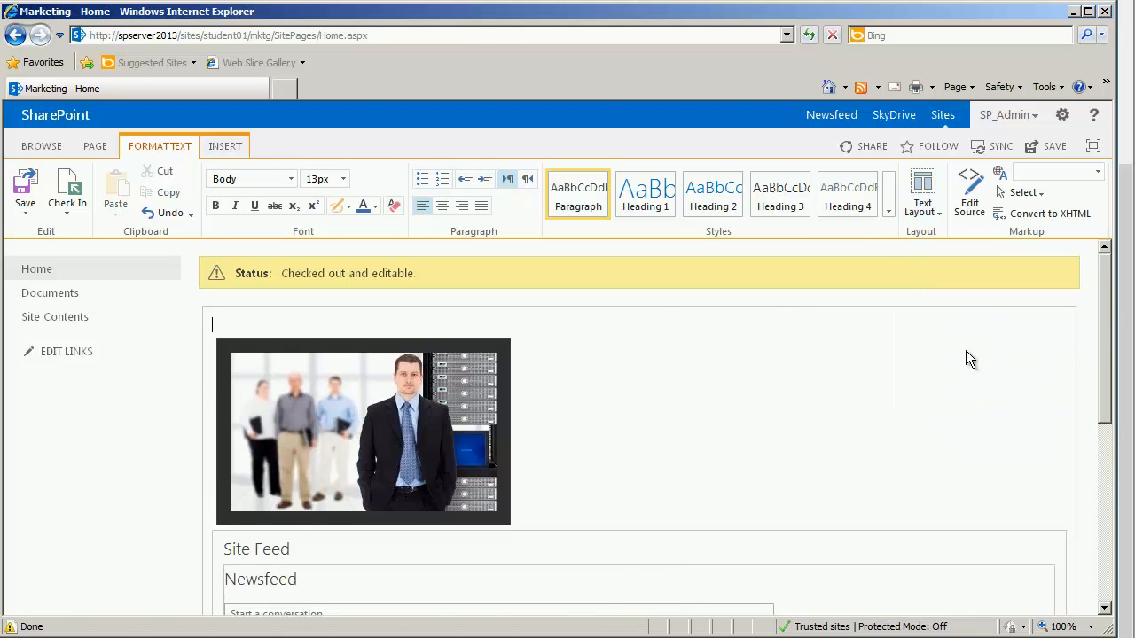
pyautogui.scroll(-3)
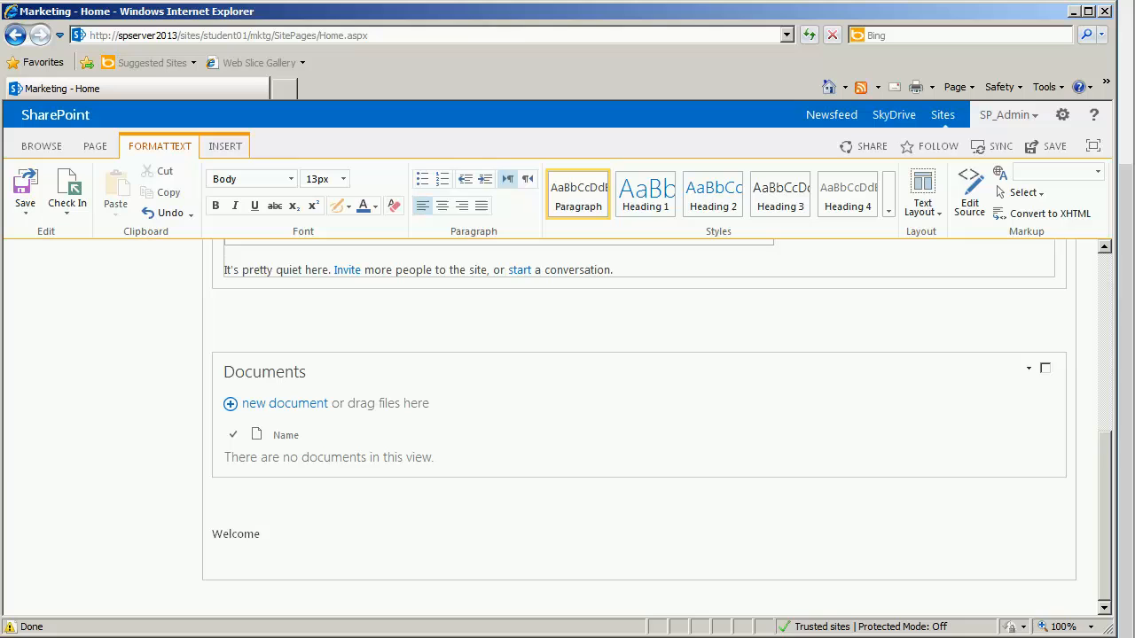
# - Move the word Welcome up to the top of the content area
pyautogui.doubleClick(234, 534)
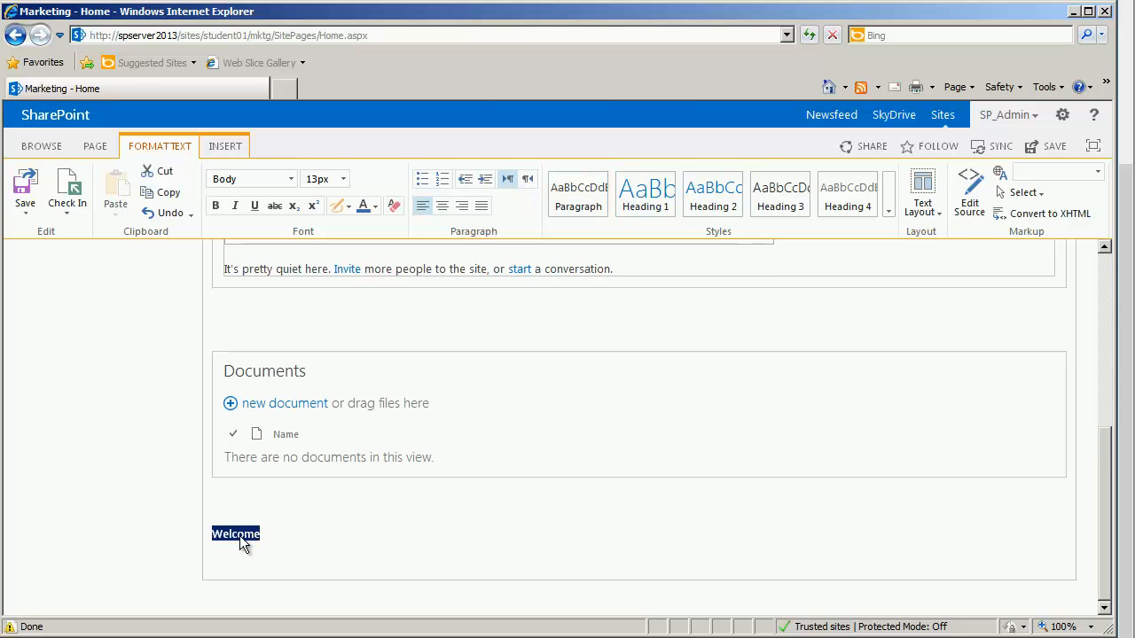
pyautogui.rightClick(236, 534)
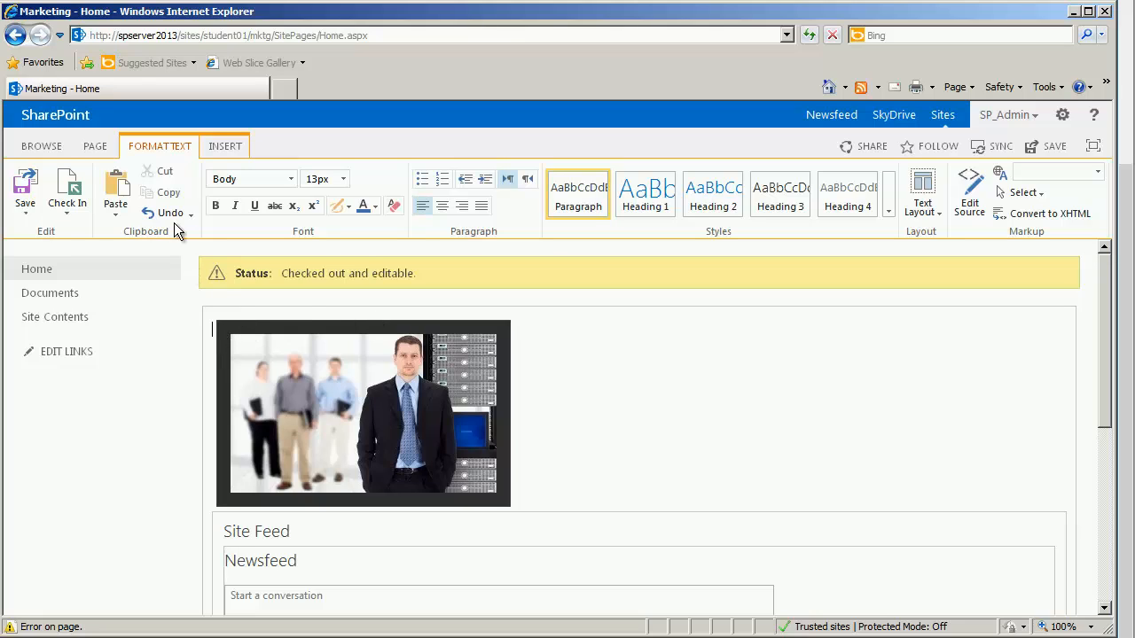
pyautogui.moveTo(219, 351)
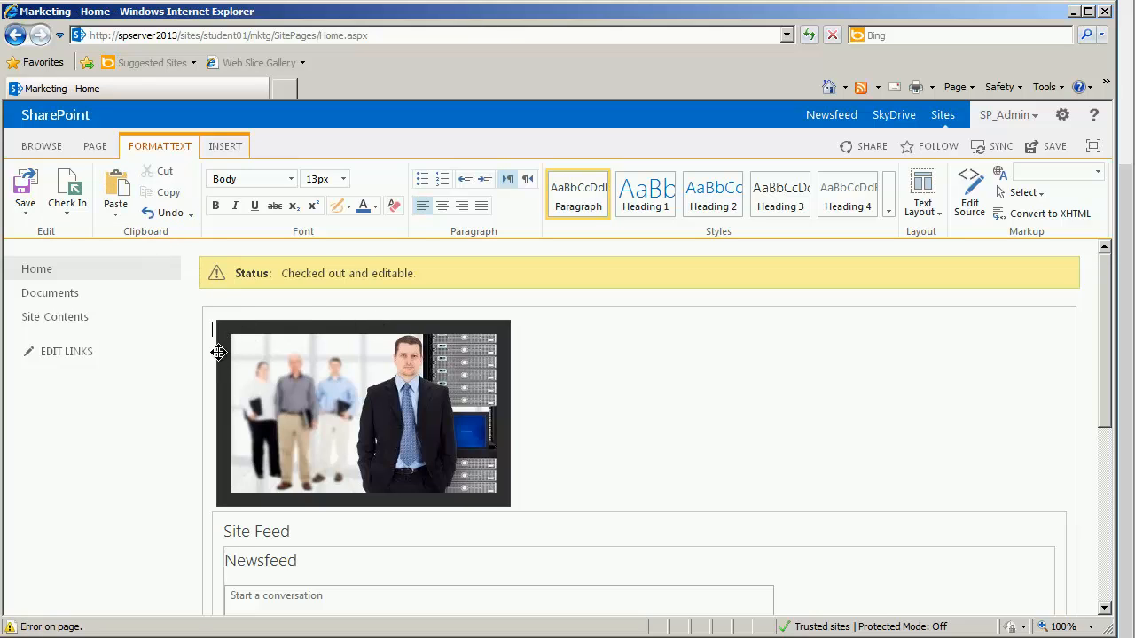
pyautogui.click(115, 186)
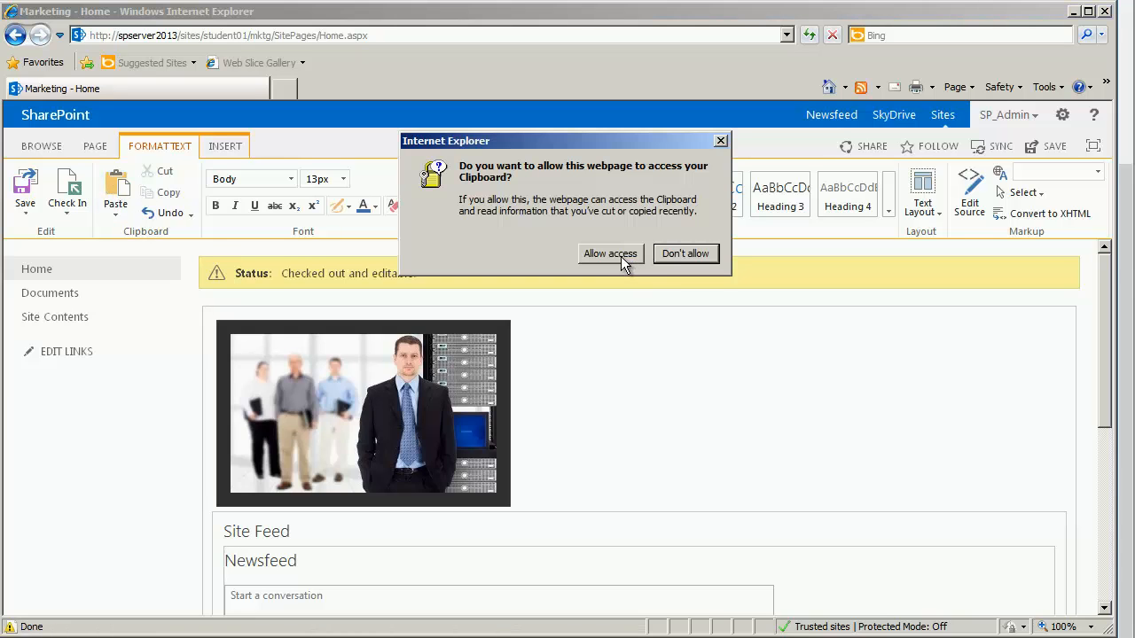
pyautogui.click(610, 253)
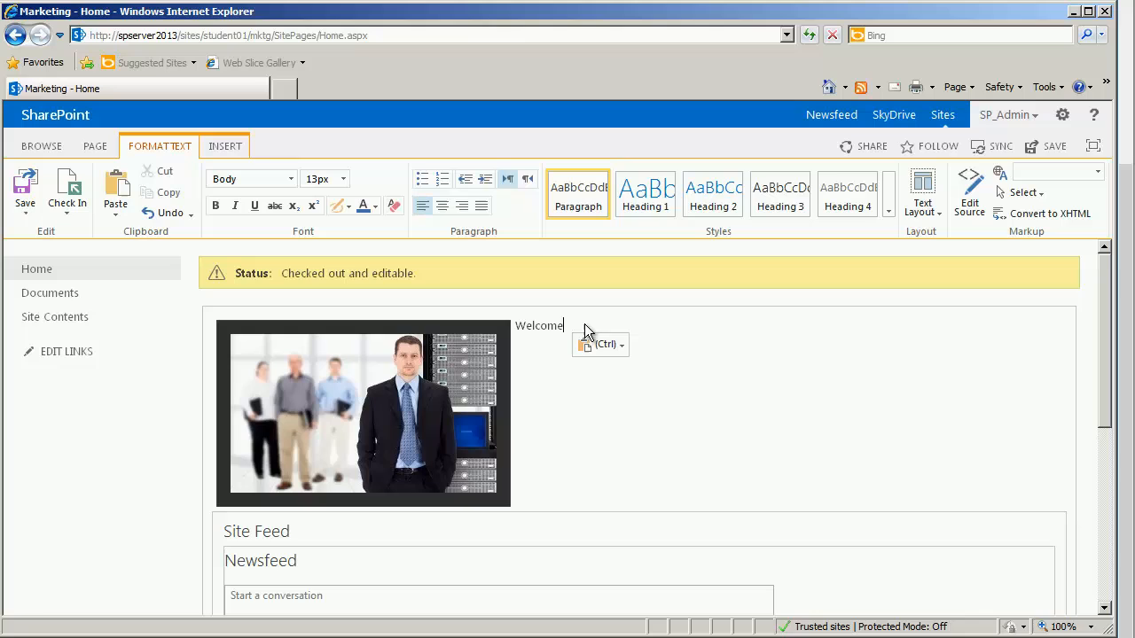
# - Position the CEO photo floated to the right beside Welcome
pyautogui.click(418, 358)
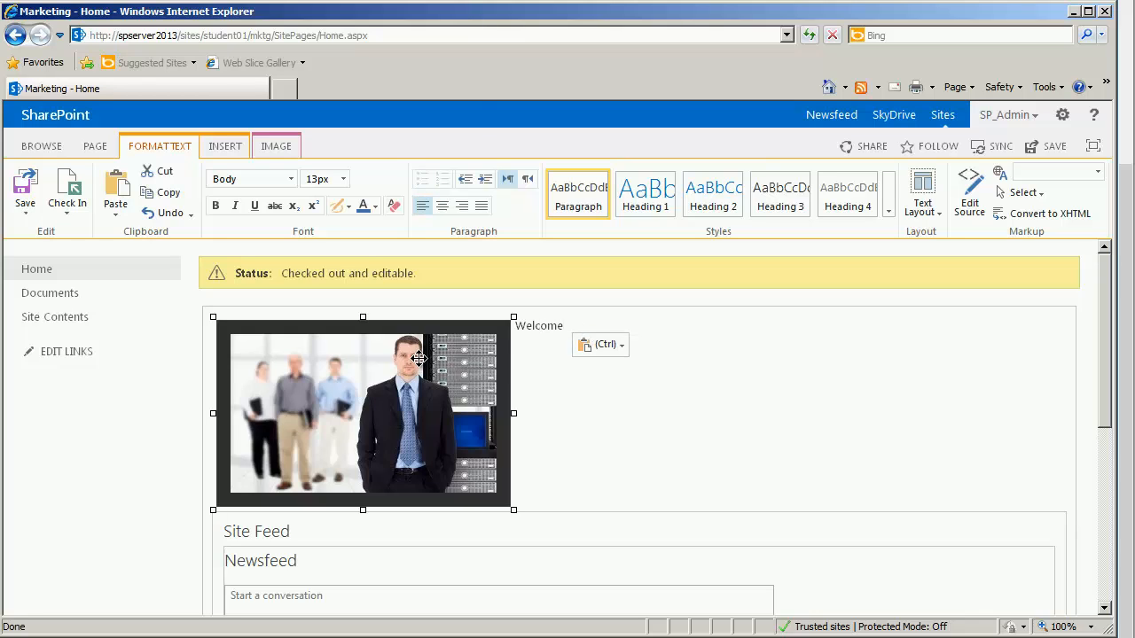
pyautogui.click(276, 145)
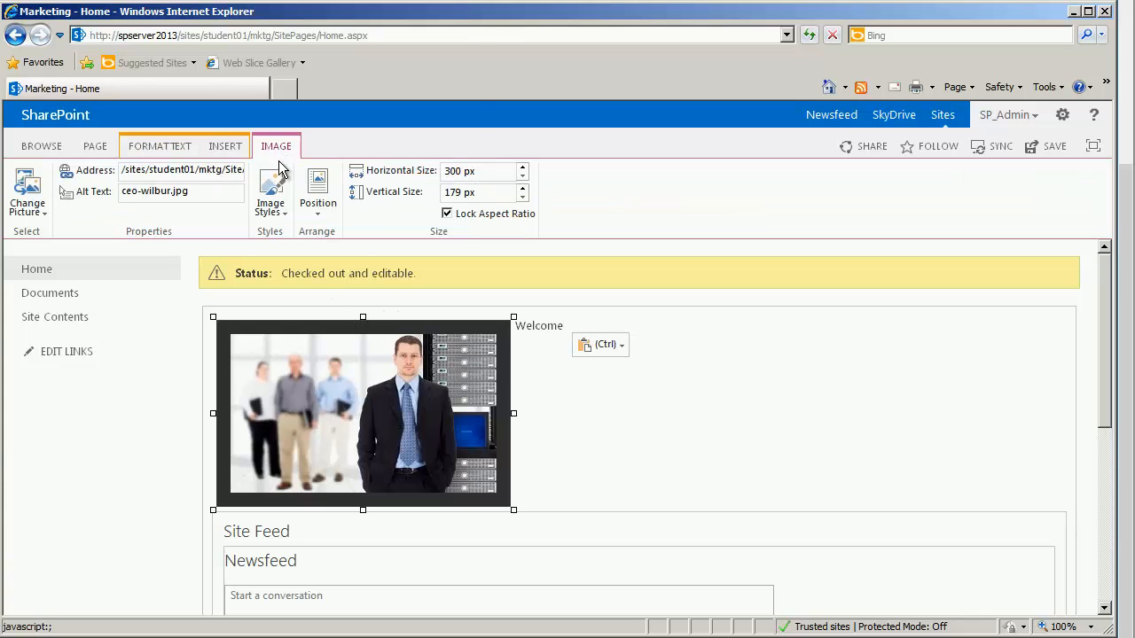
pyautogui.click(318, 186)
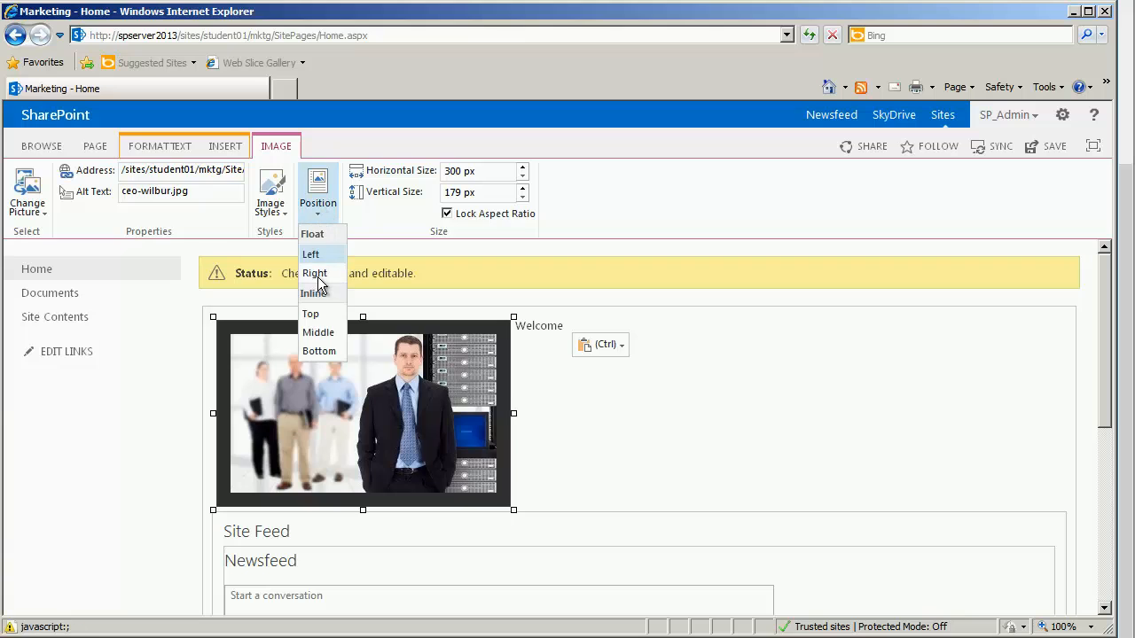
pyautogui.click(315, 273)
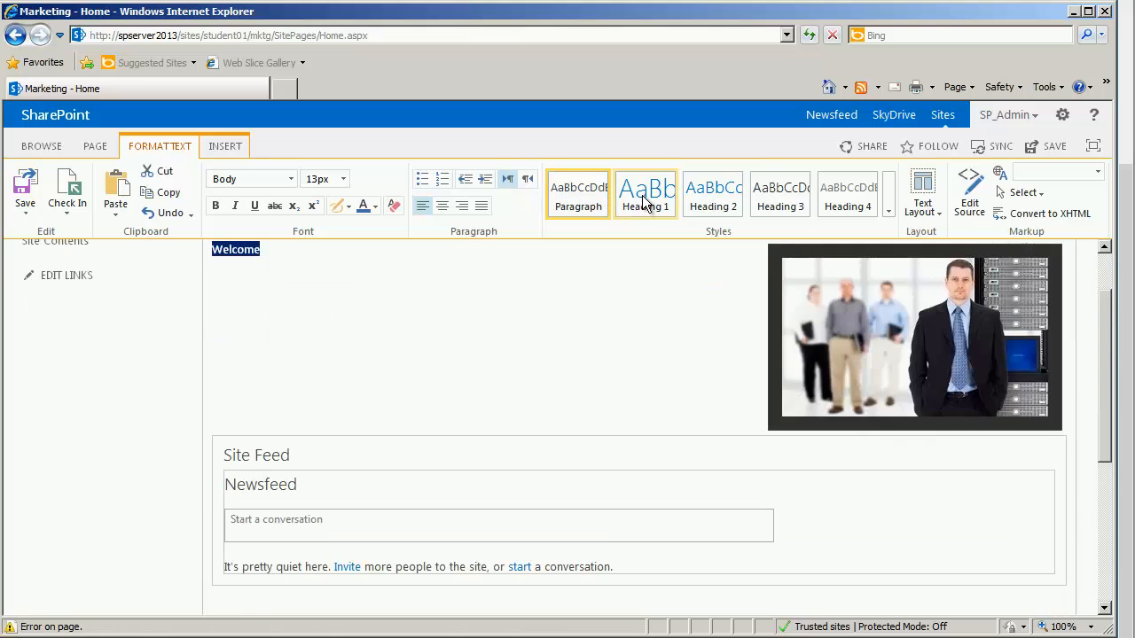
# - Style Welcome as a Heading 1 and start a new paragraph line below it
pyautogui.click(645, 192)
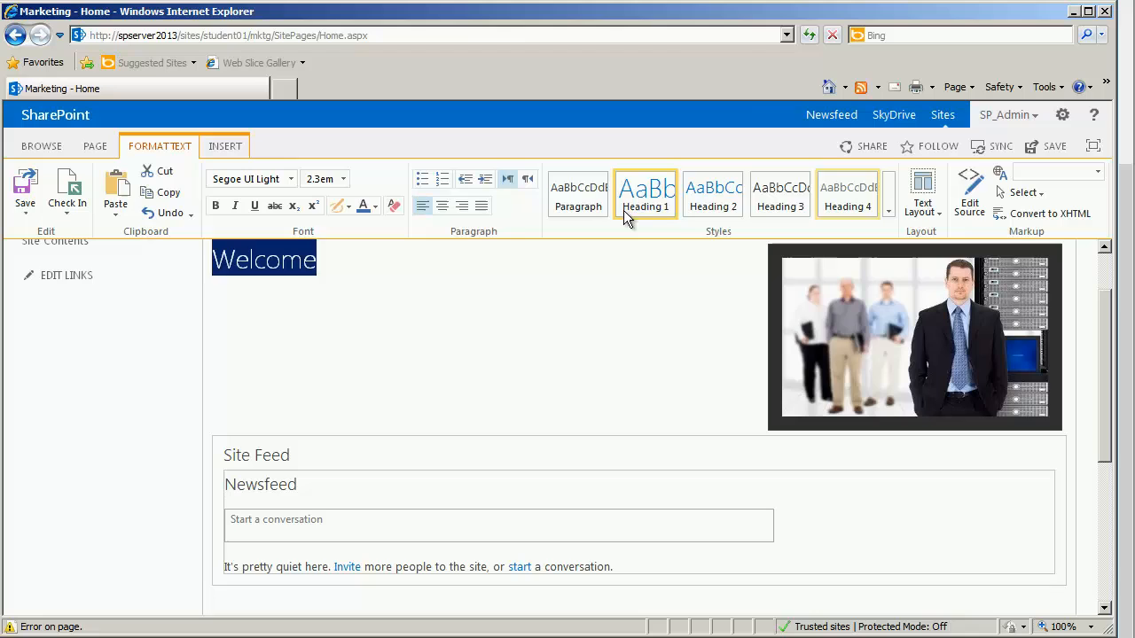
pyautogui.click(263, 259)
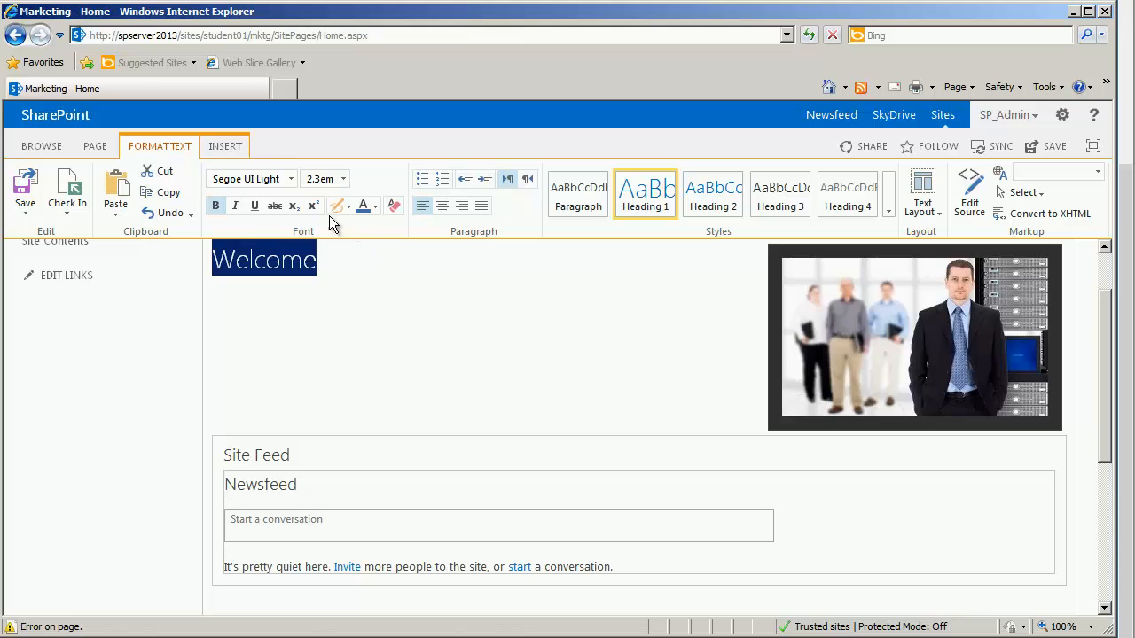
pyautogui.click(342, 179)
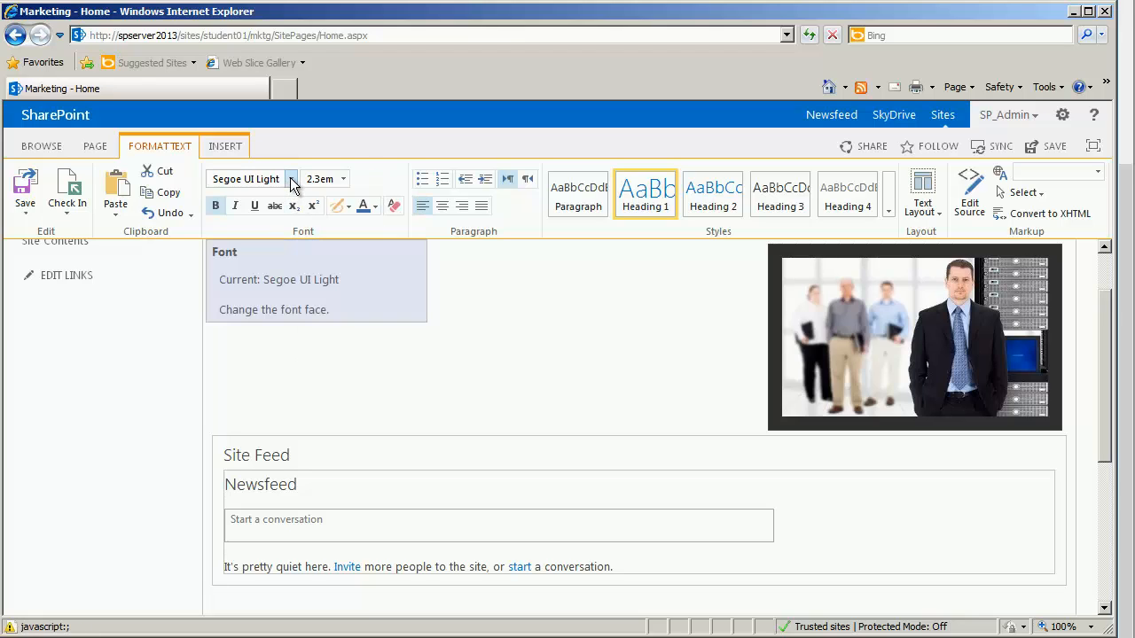
pyautogui.click(293, 179)
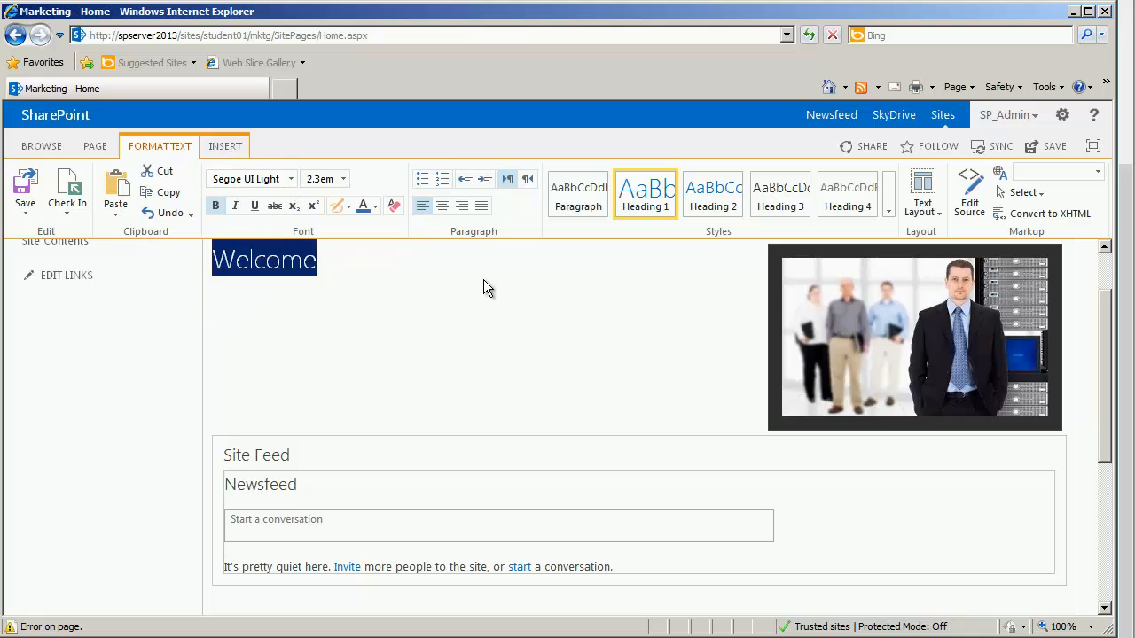
pyautogui.moveTo(479, 286)
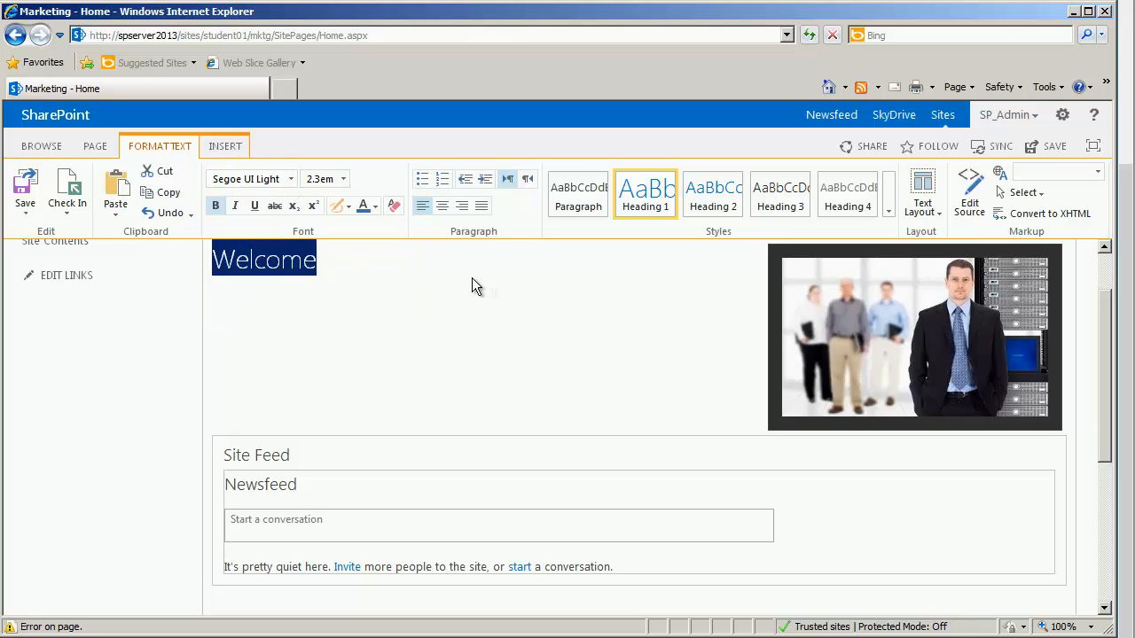
pyautogui.moveTo(374, 273)
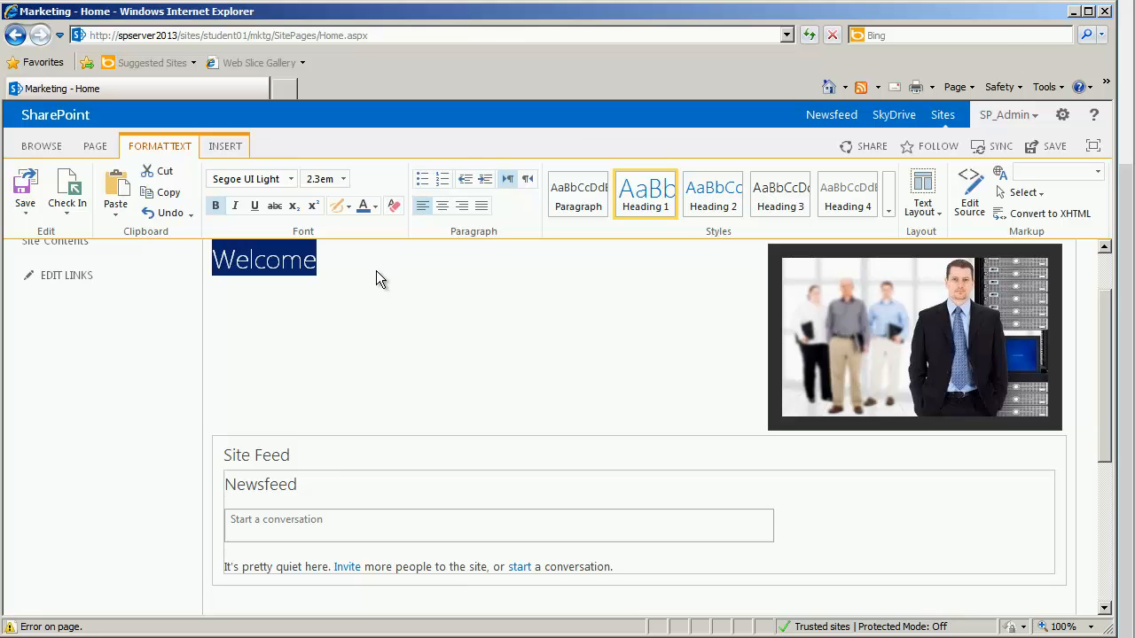
pyautogui.click(549, 384)
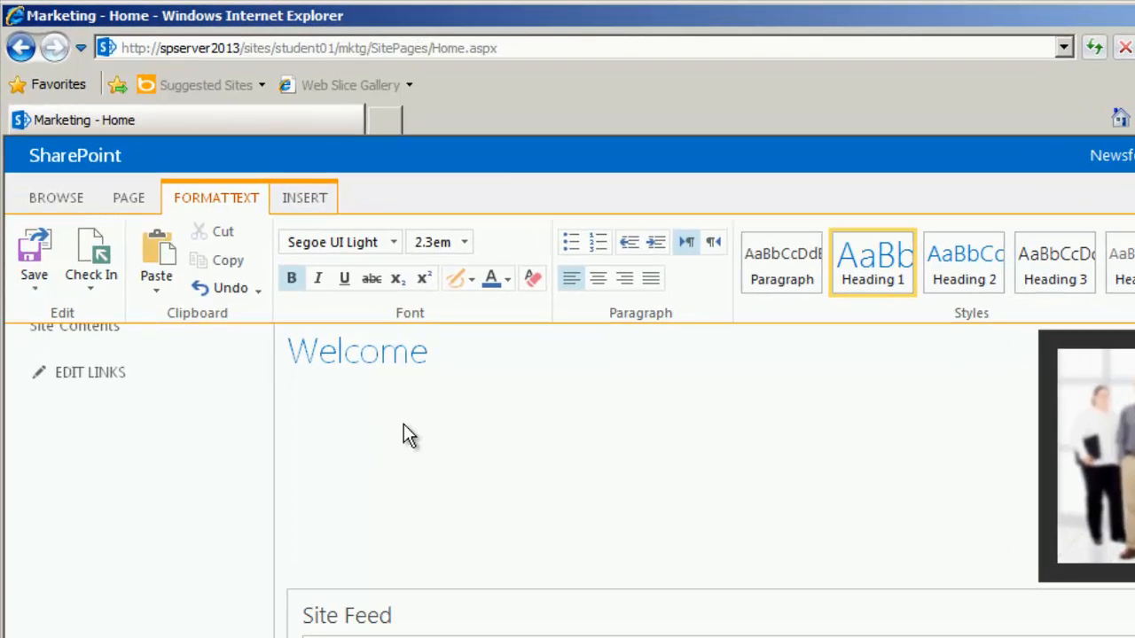
pyautogui.click(781, 262)
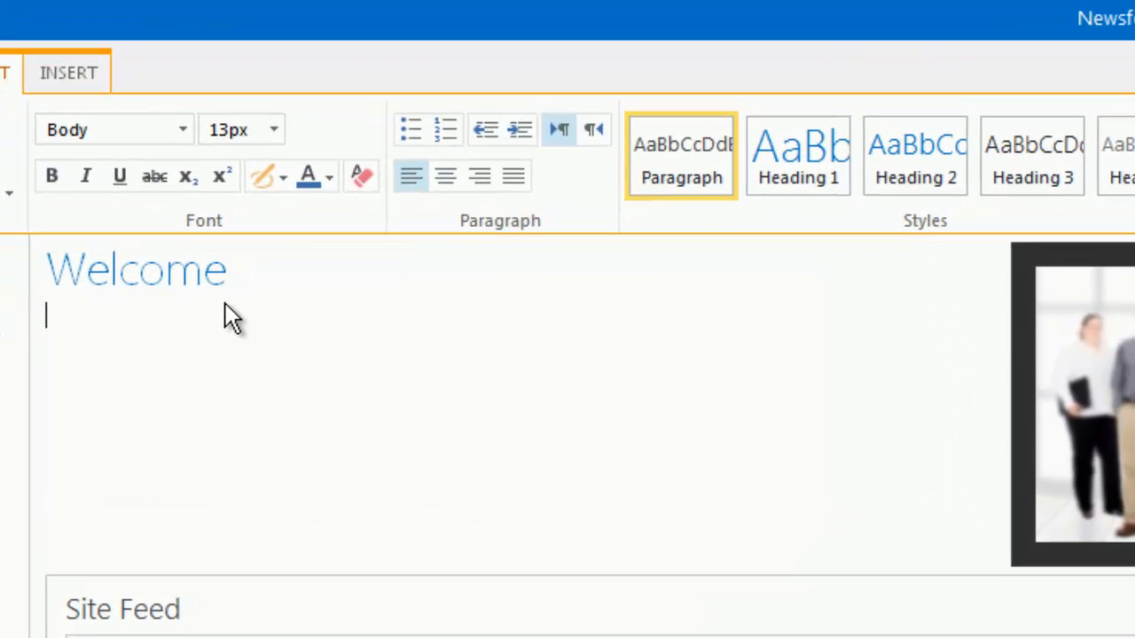
# - Insert a [[List:Site Assets/]] wiki link under the heading and begin checking in
pyautogui.write('[[')
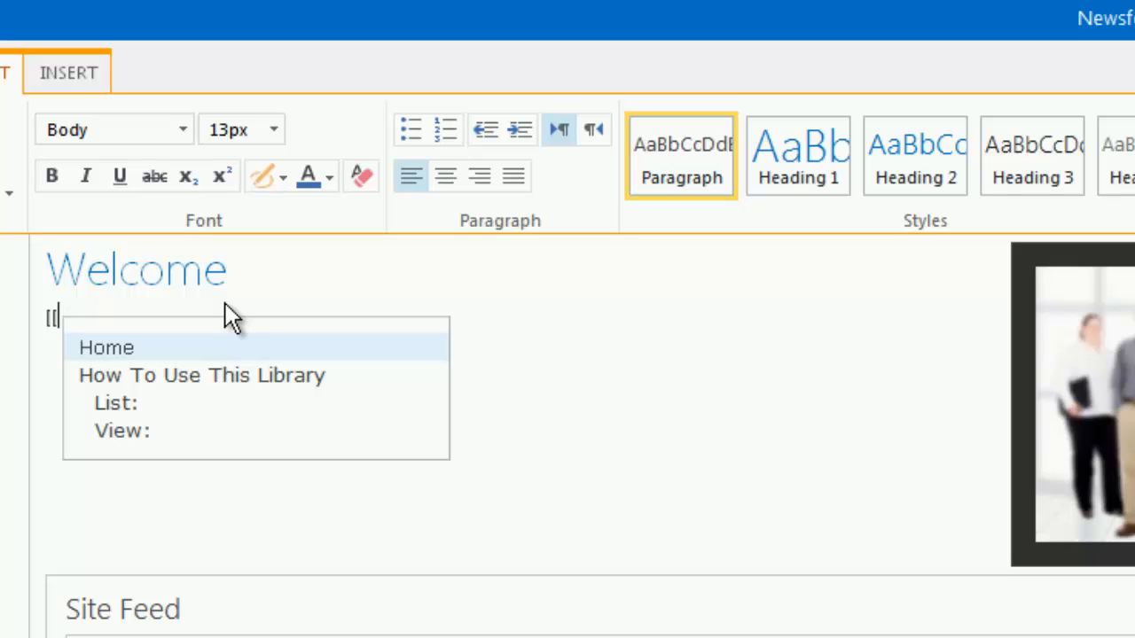
pyautogui.moveTo(186, 337)
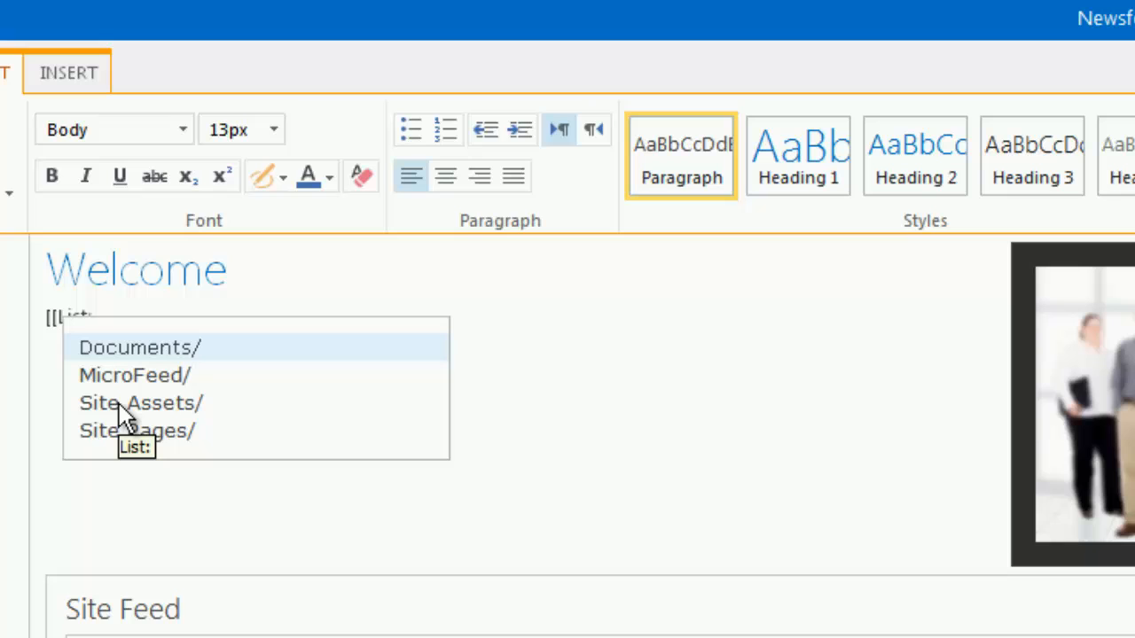
pyautogui.moveTo(163, 417)
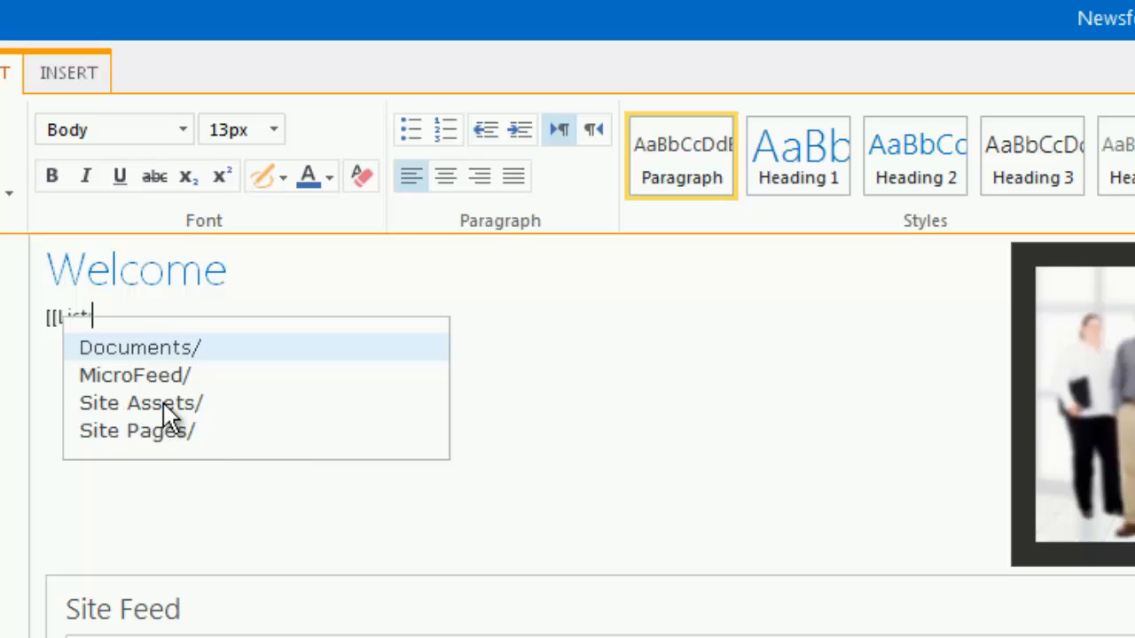
pyautogui.click(142, 402)
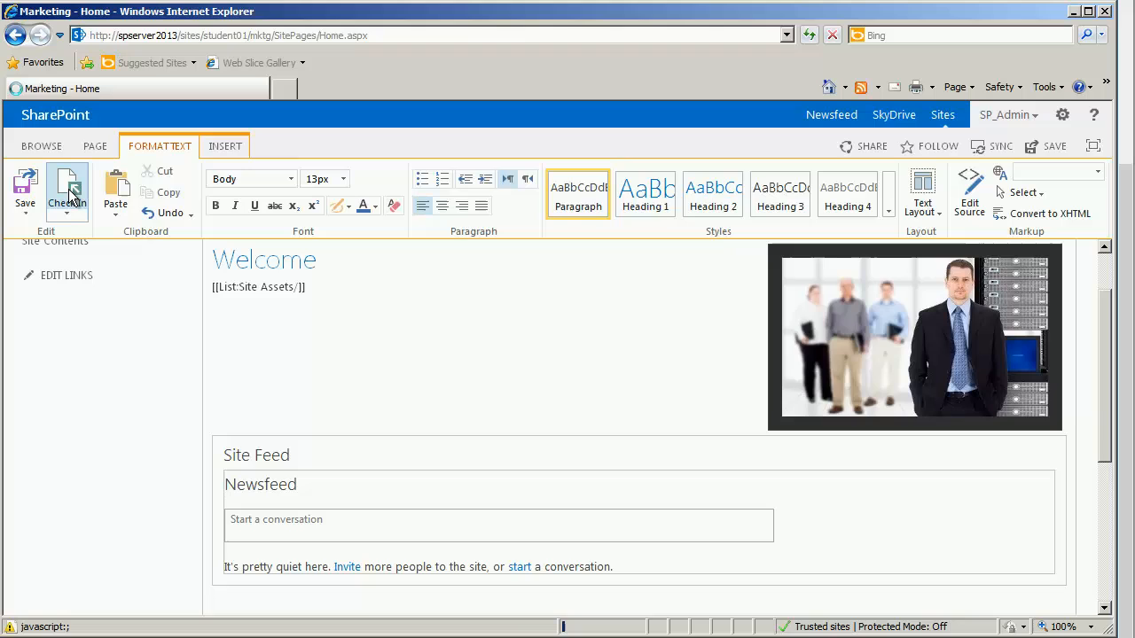
pyautogui.click(67, 188)
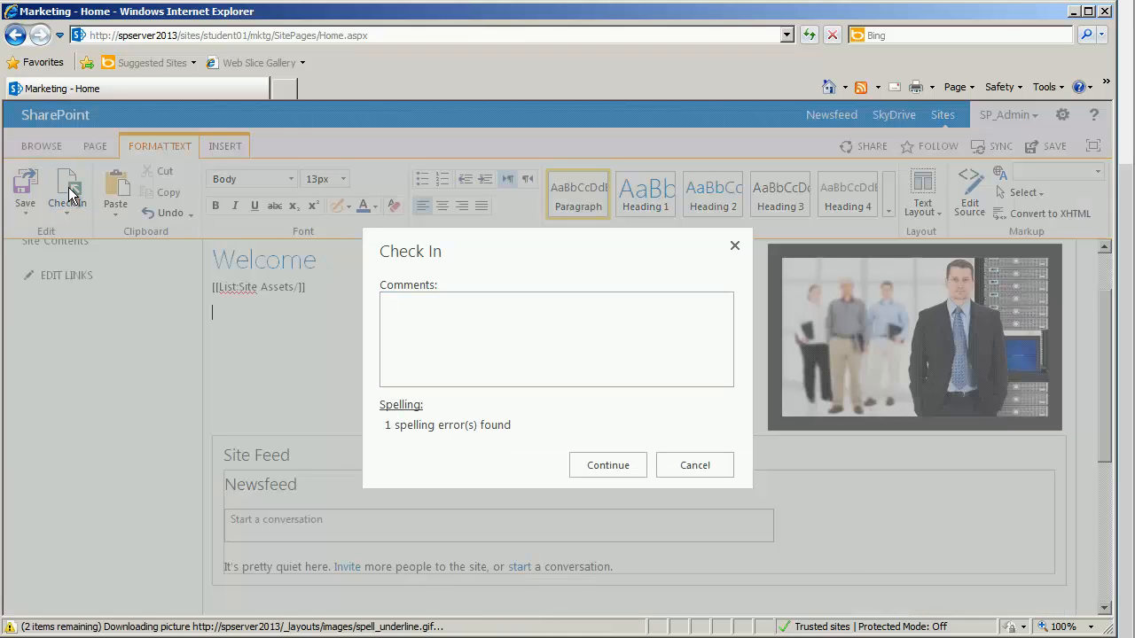
# - Save the page and check it in from the Page tab
pyautogui.click(606, 464)
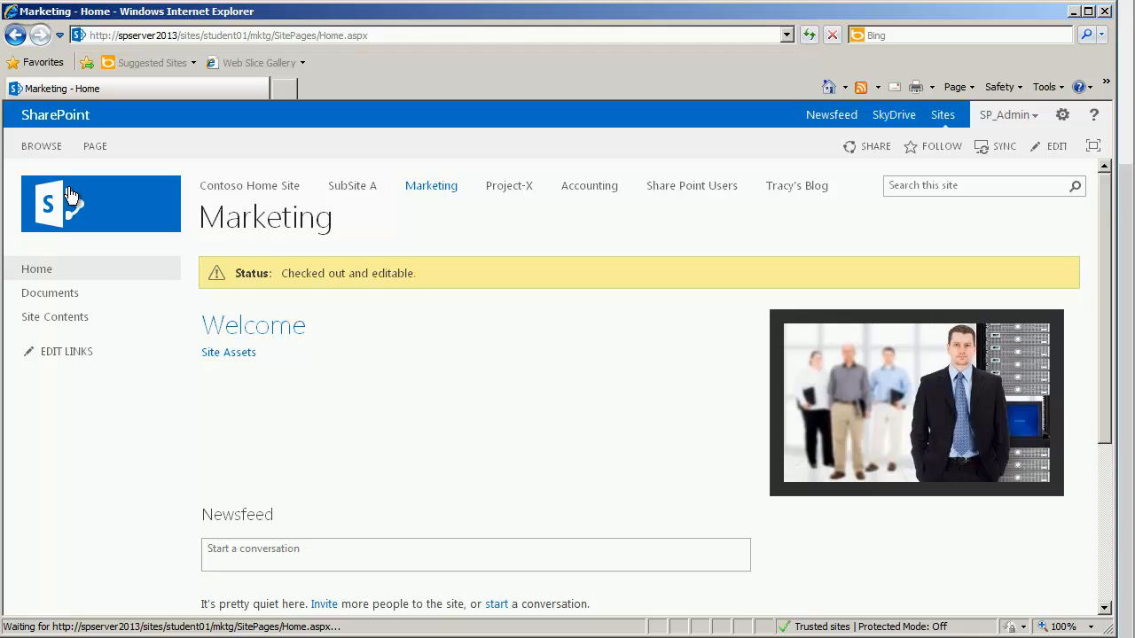
pyautogui.moveTo(408, 309)
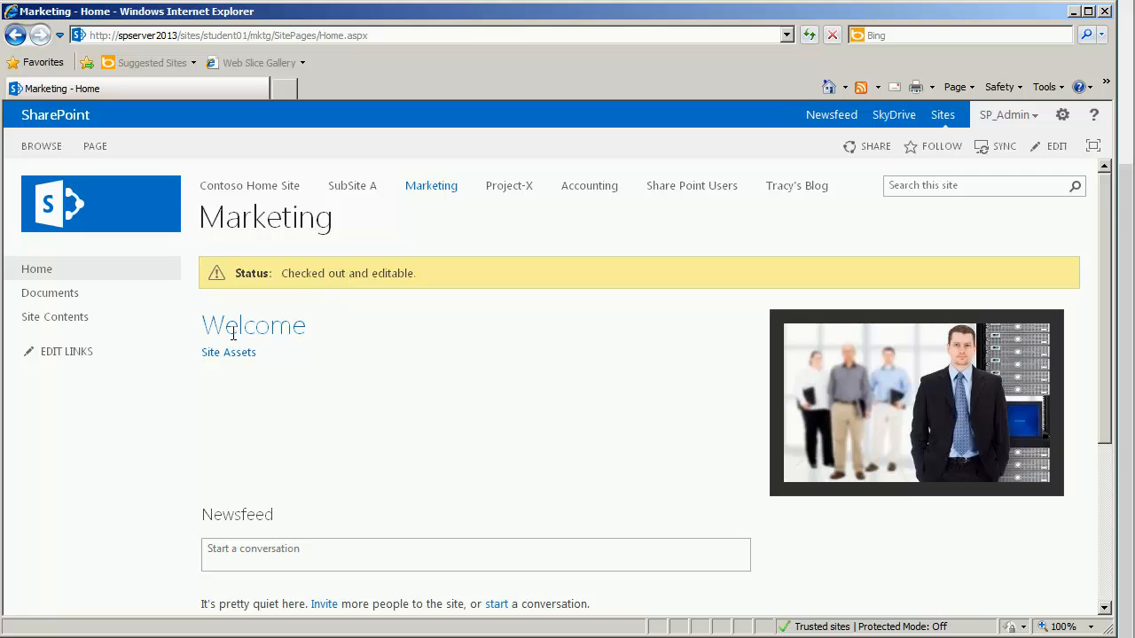
pyautogui.click(96, 145)
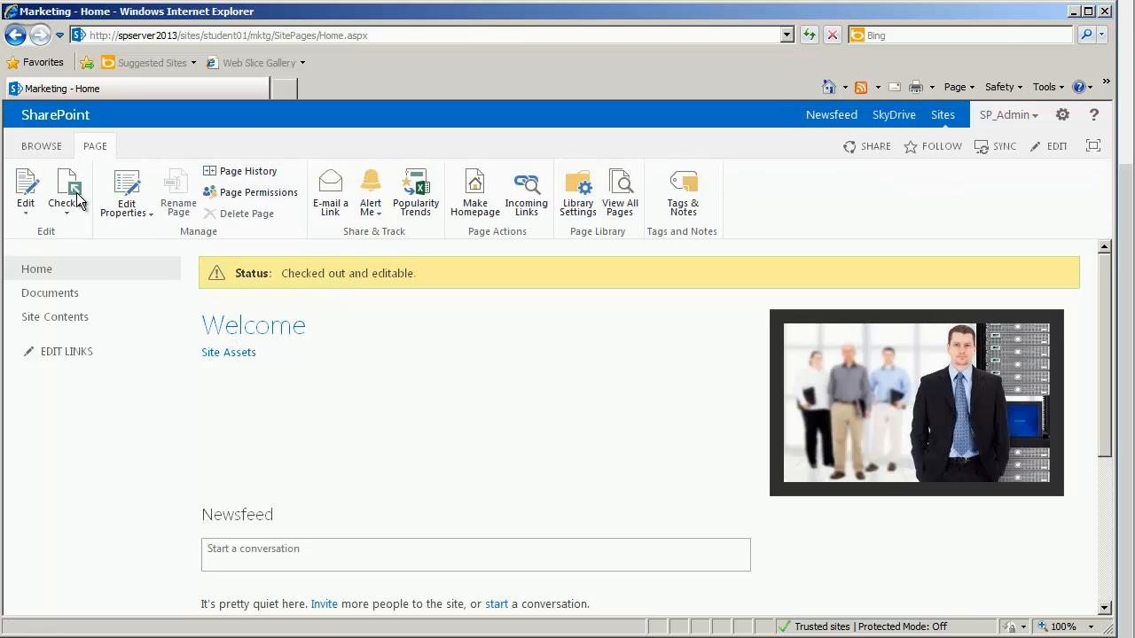
pyautogui.click(67, 191)
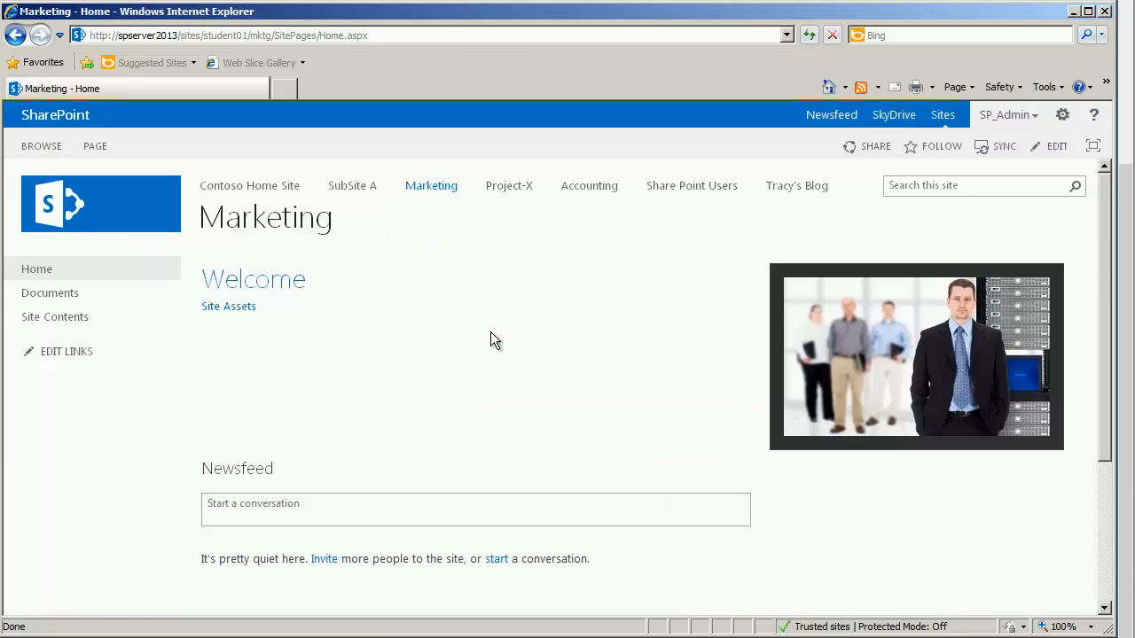
pyautogui.moveTo(232, 286)
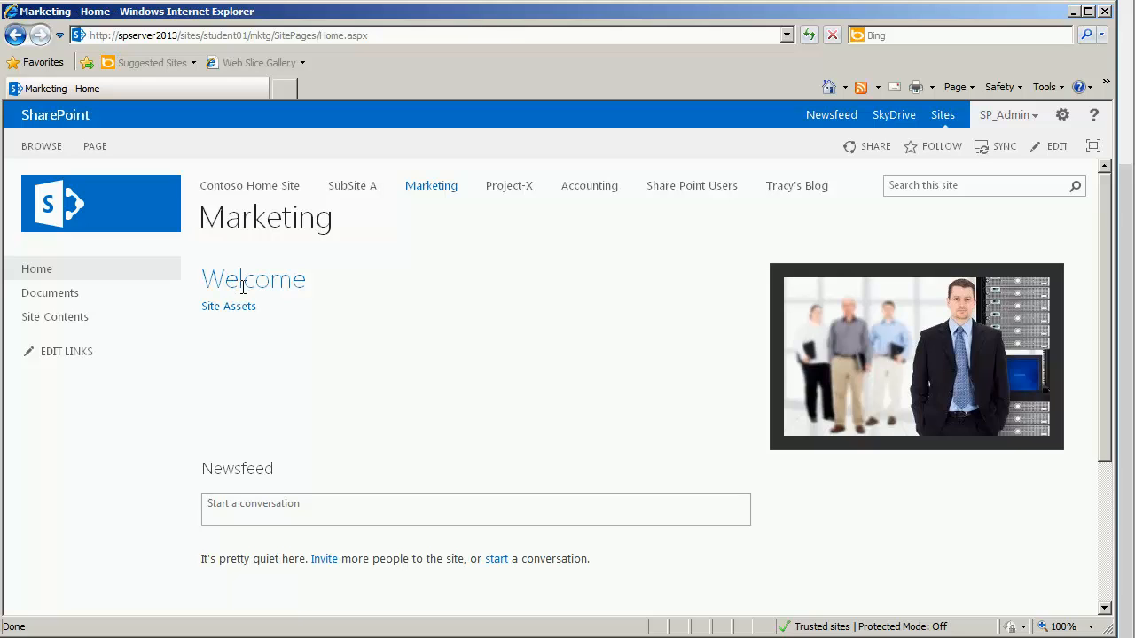
pyautogui.moveTo(227, 305)
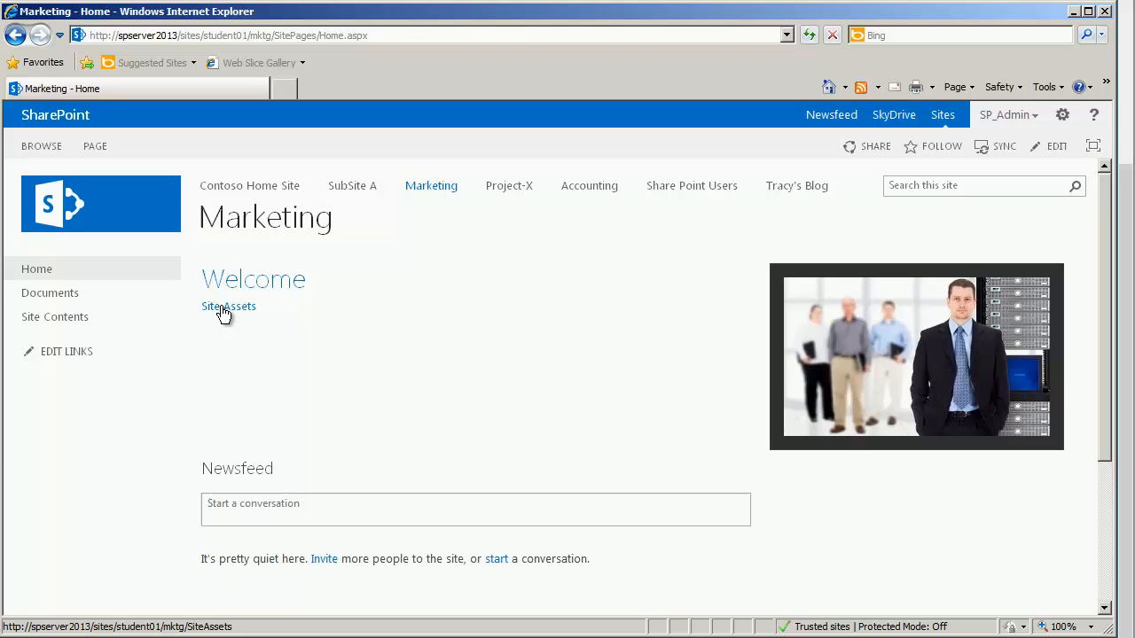
pyautogui.click(227, 305)
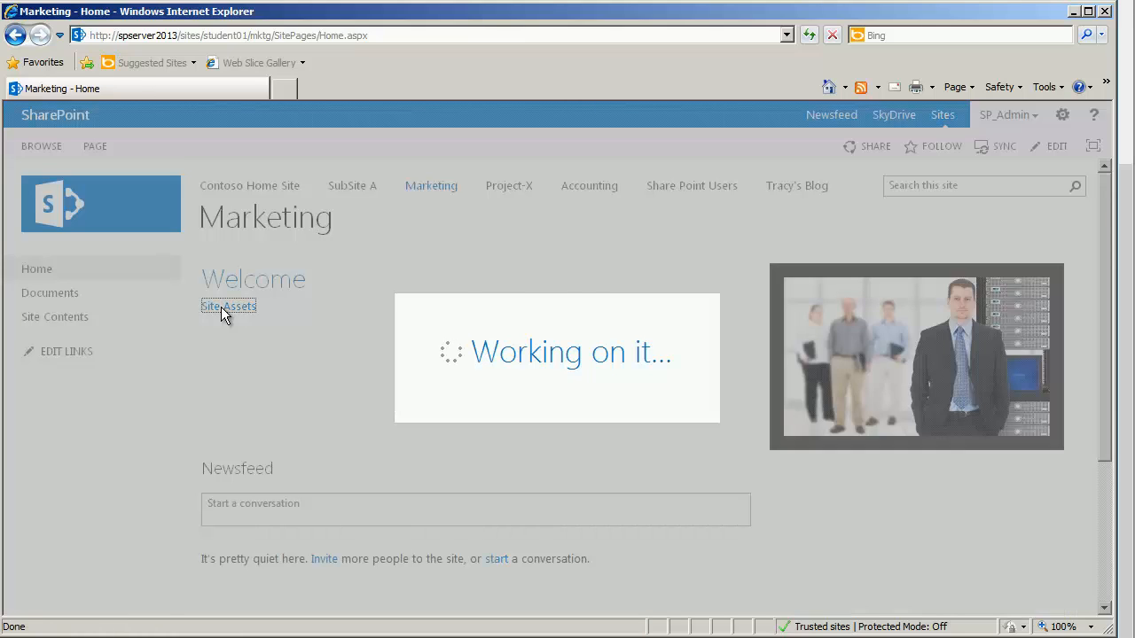
pyautogui.click(227, 305)
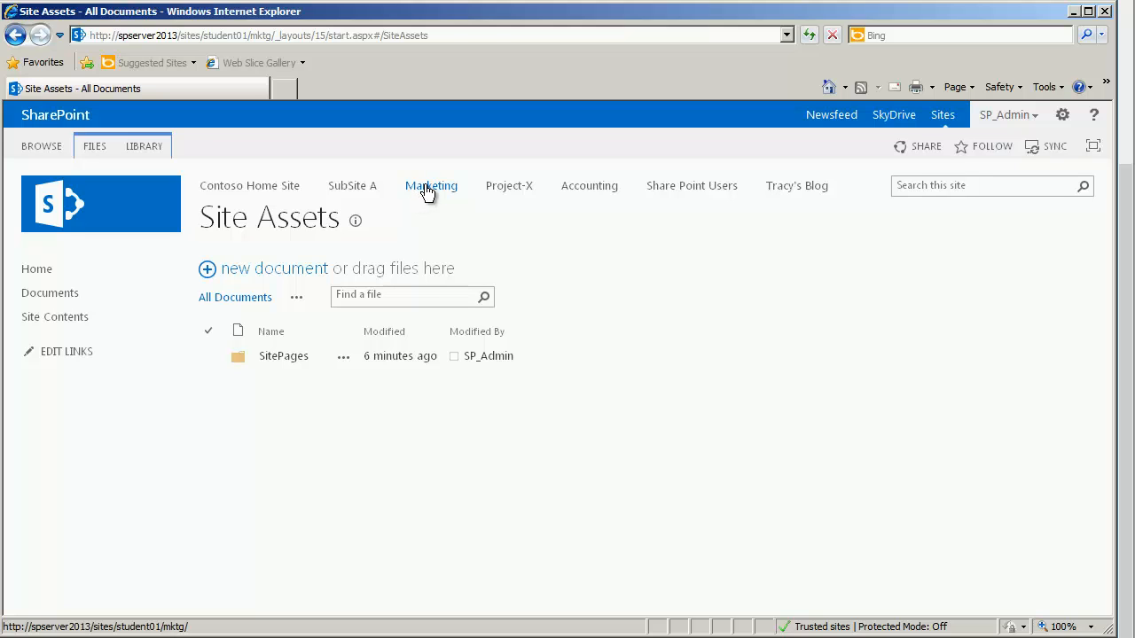
pyautogui.click(430, 186)
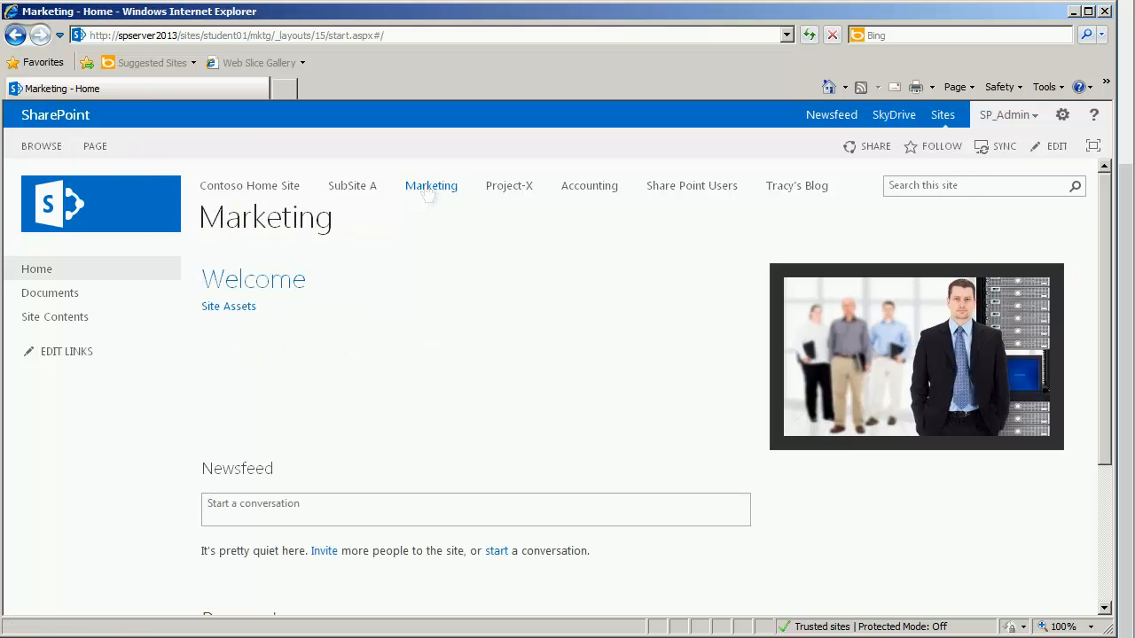